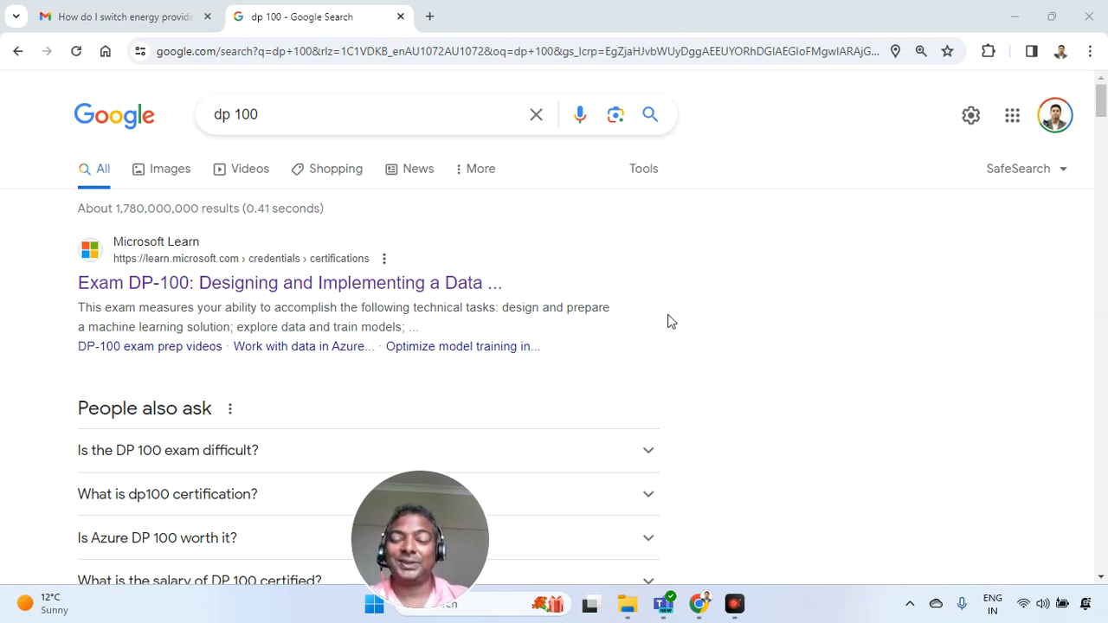
# Open the Exam DP-100 page from the Microsoft Learn search results
pyautogui.scroll(-3)
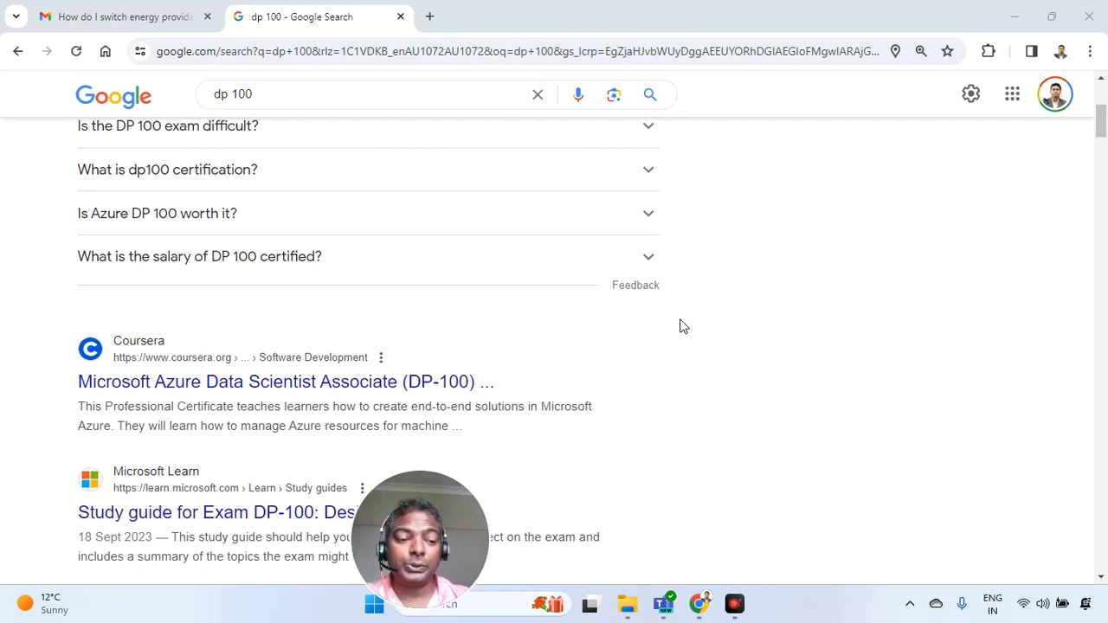
pyautogui.moveTo(370, 249)
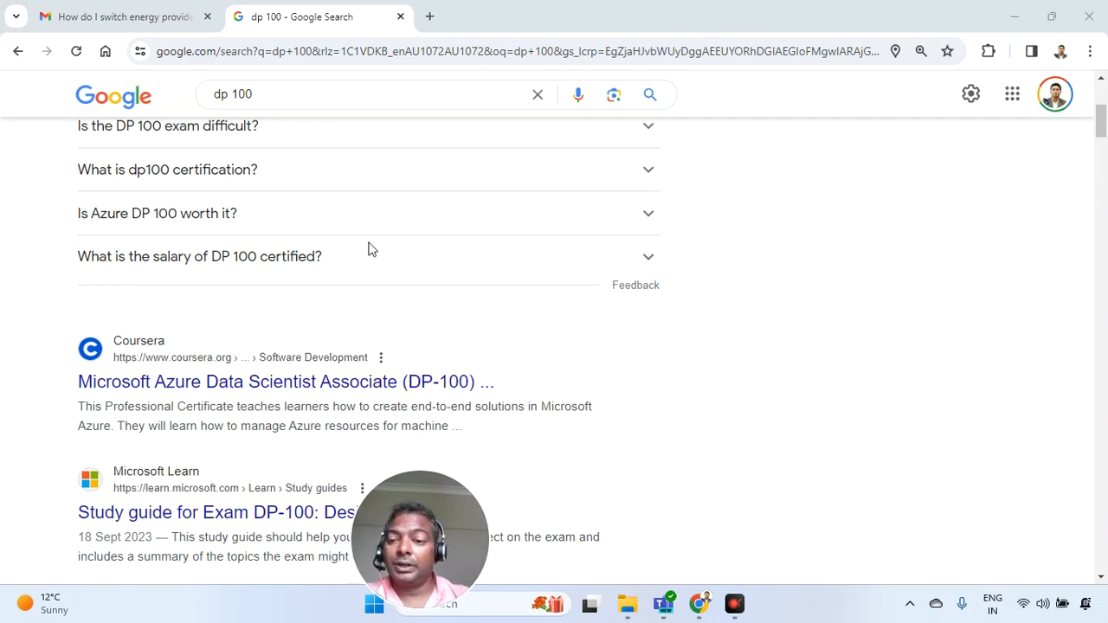
pyautogui.moveTo(765, 311)
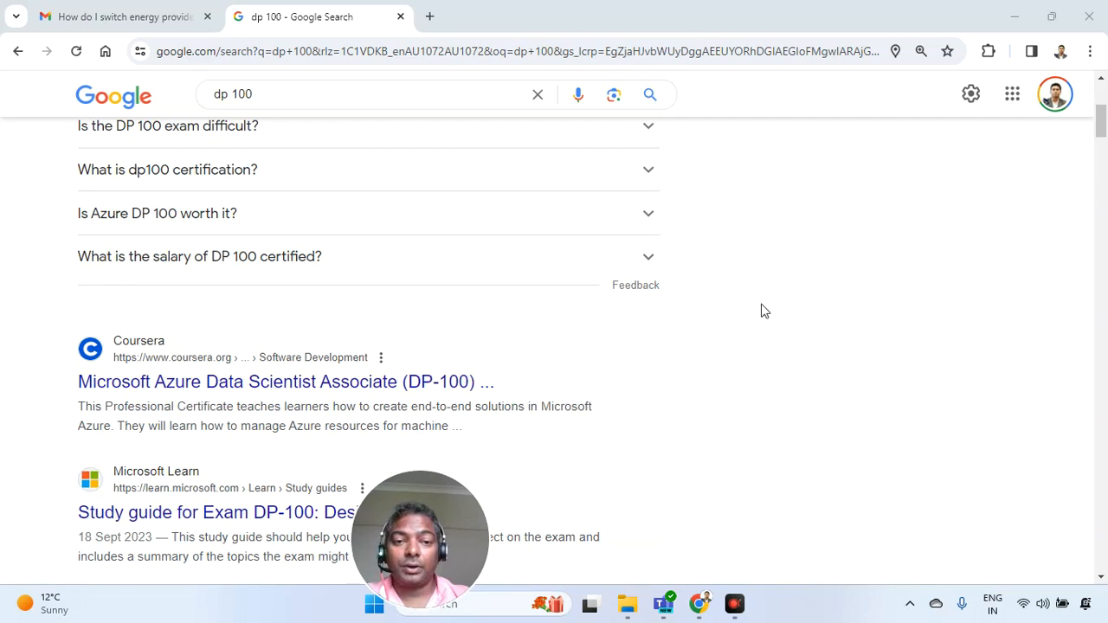
pyautogui.moveTo(733, 326)
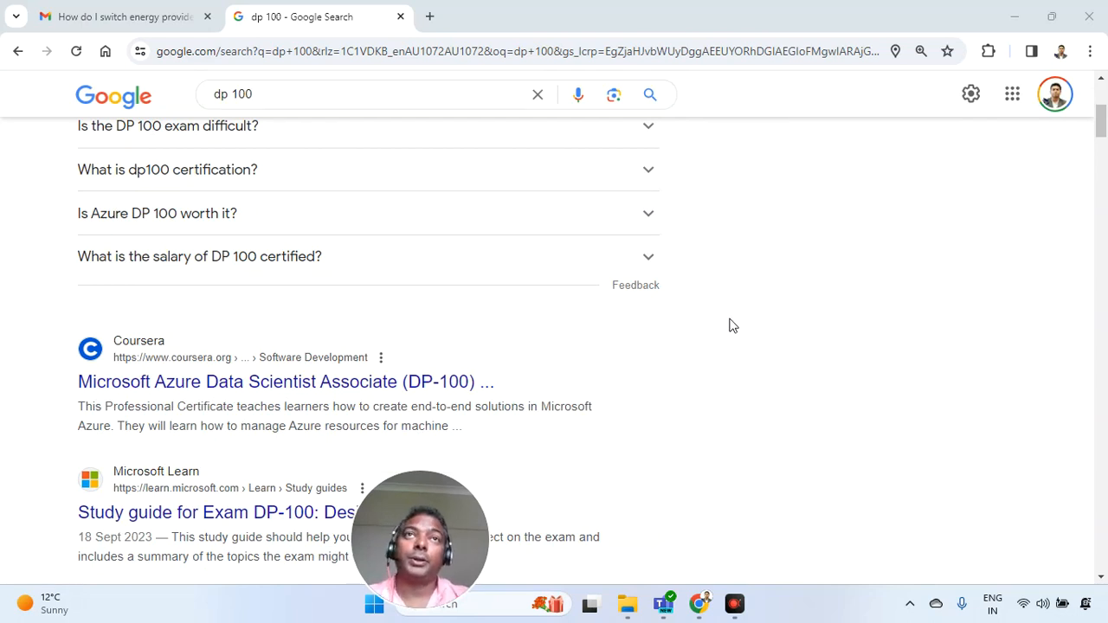
pyautogui.moveTo(678, 351)
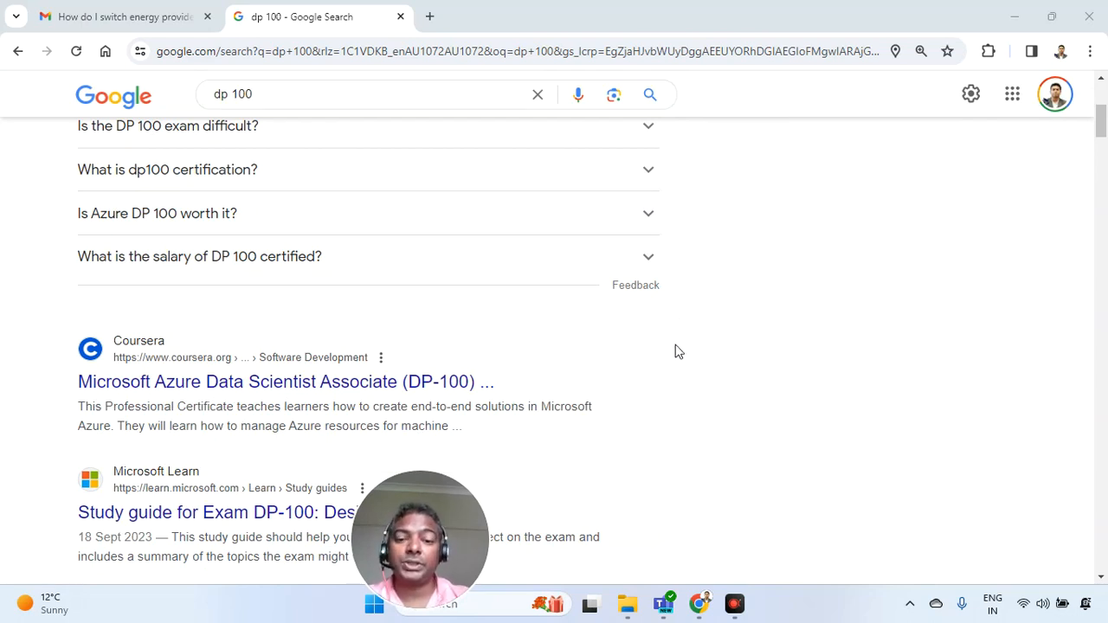
pyautogui.scroll(3)
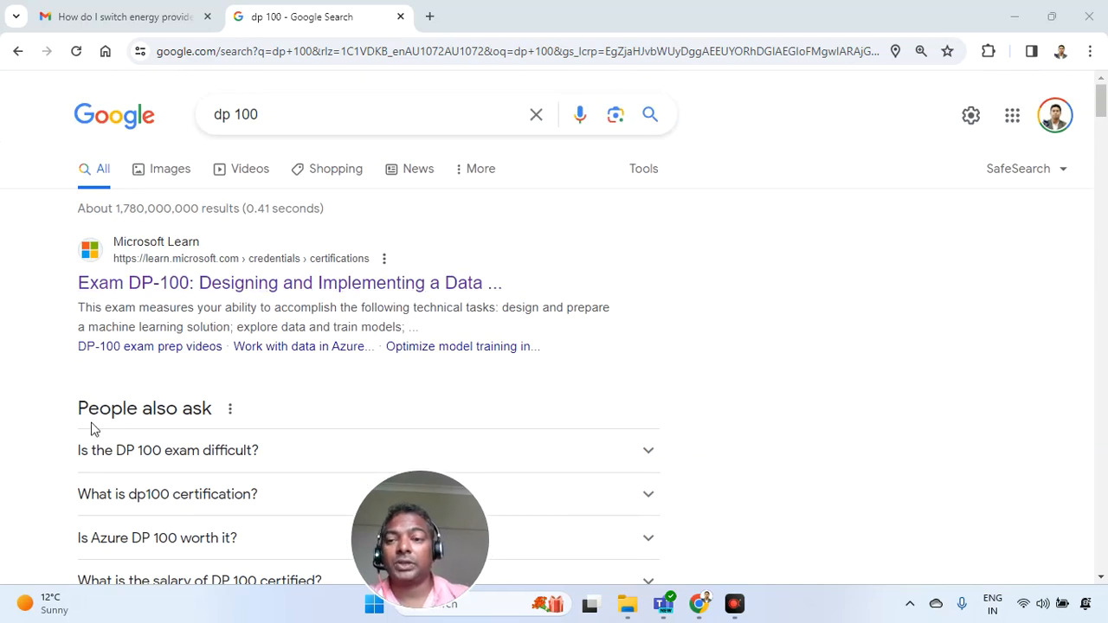
pyautogui.tripleClick(235, 114)
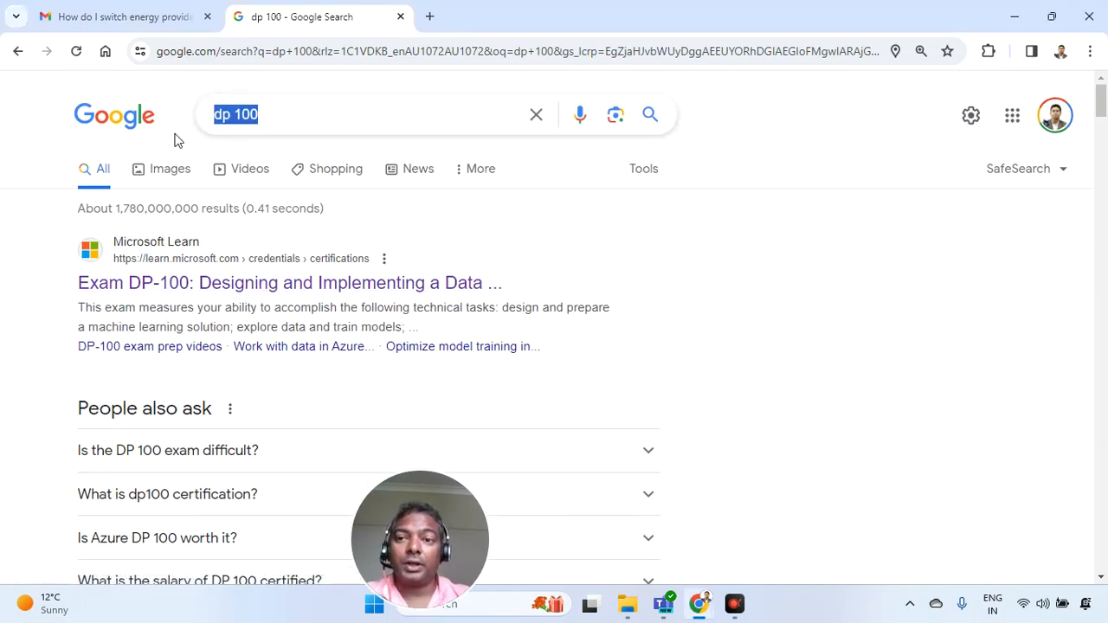
pyautogui.moveTo(290, 282)
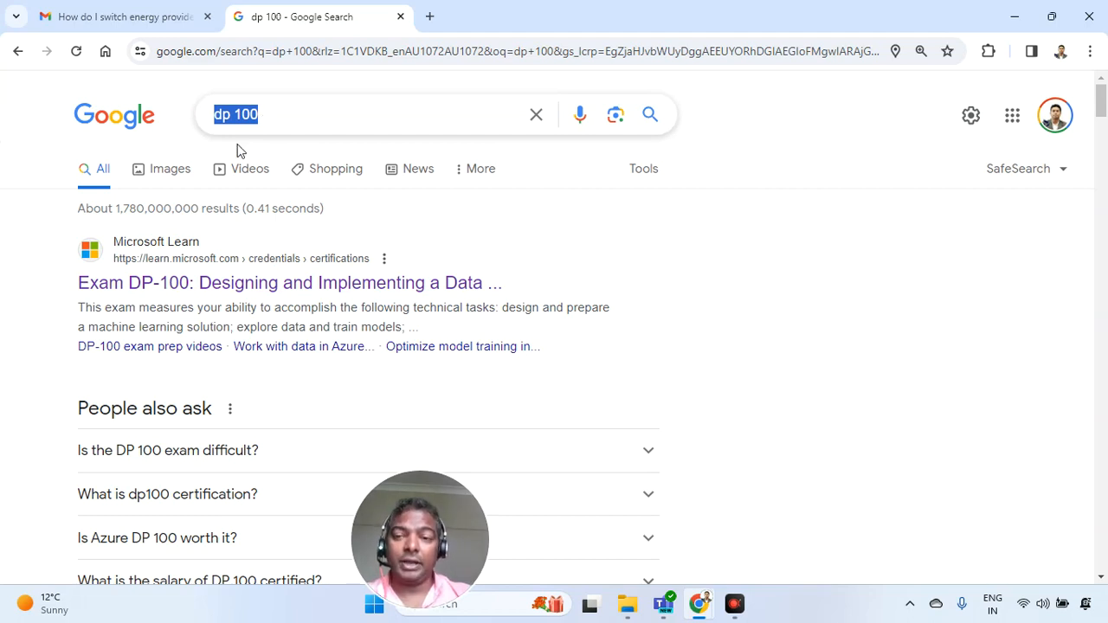
pyautogui.moveTo(238, 283)
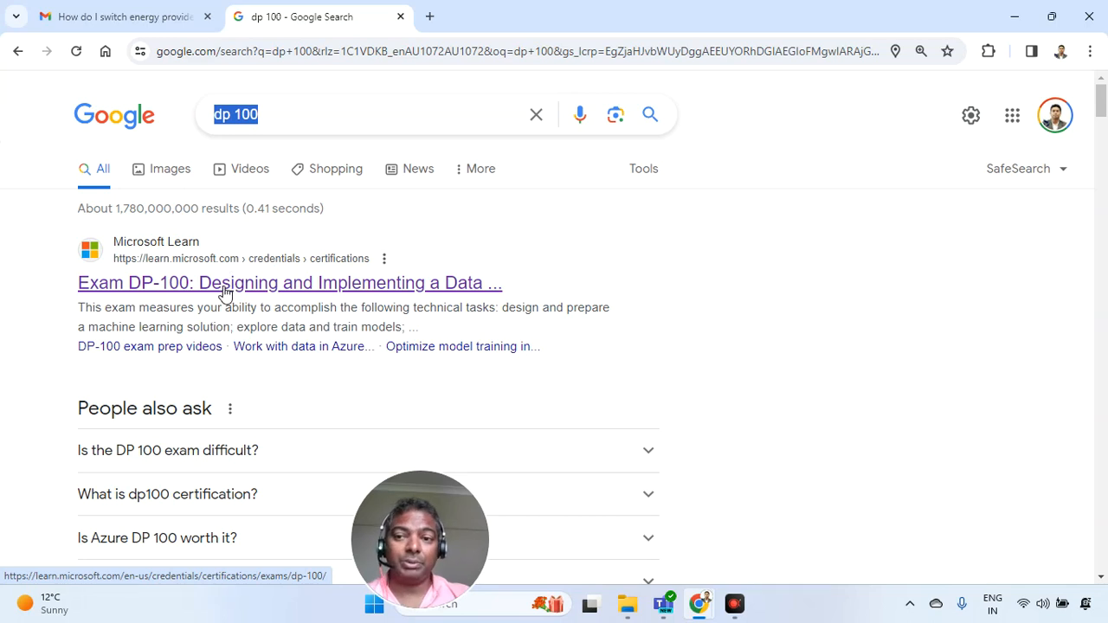
pyautogui.click(289, 282)
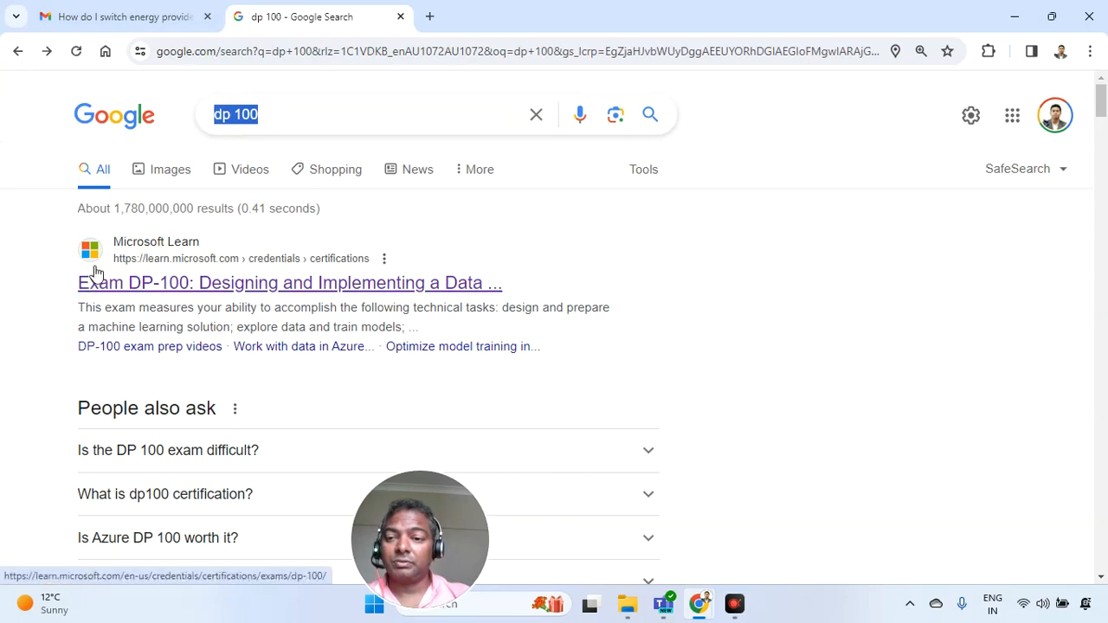
pyautogui.moveTo(158, 273)
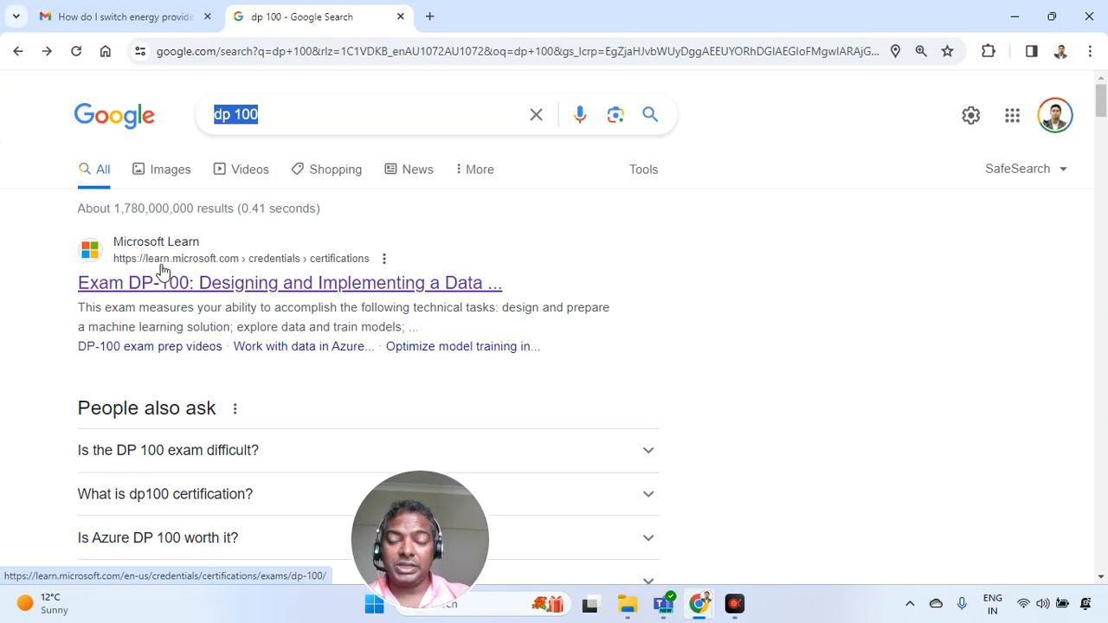
pyautogui.moveTo(267, 290)
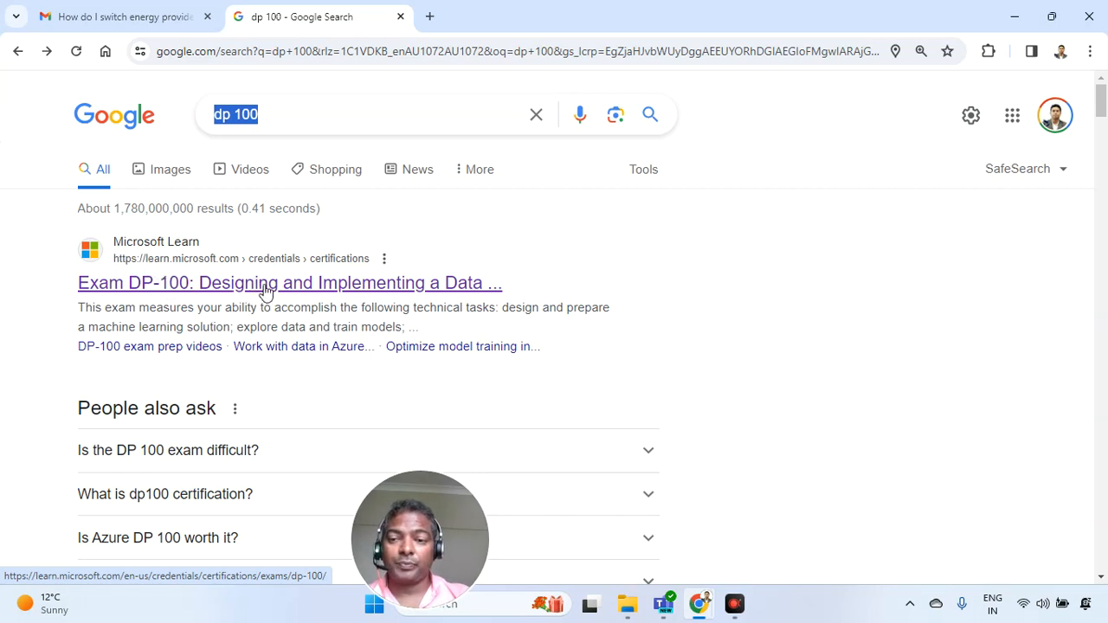
pyautogui.click(290, 282)
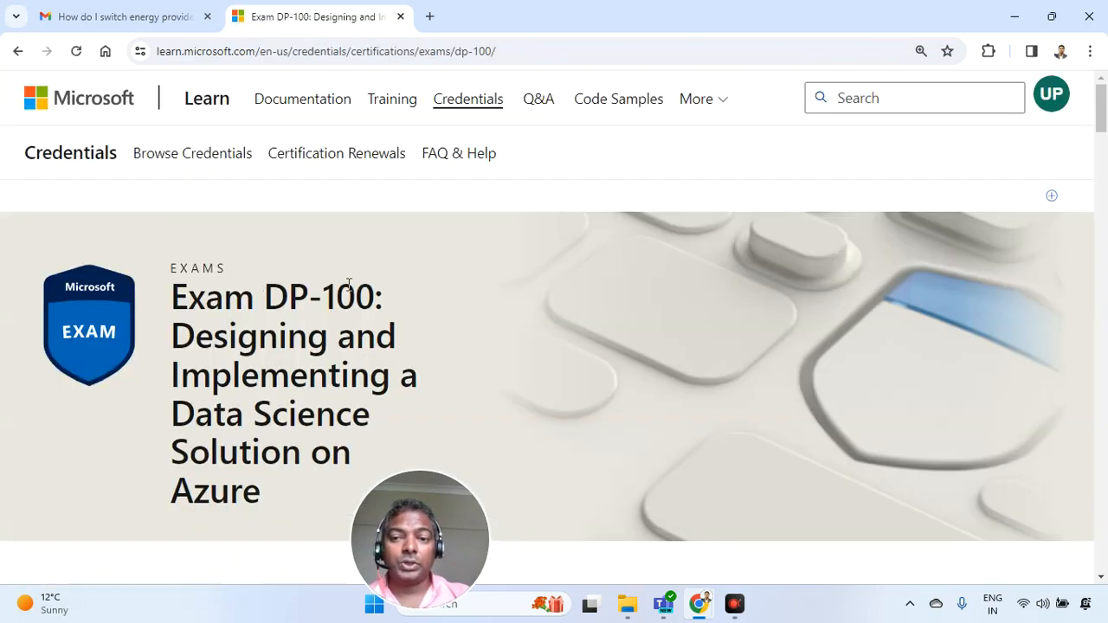
# Select India as the exam country and highlight the ₹4800 INR price
pyautogui.scroll(-3)
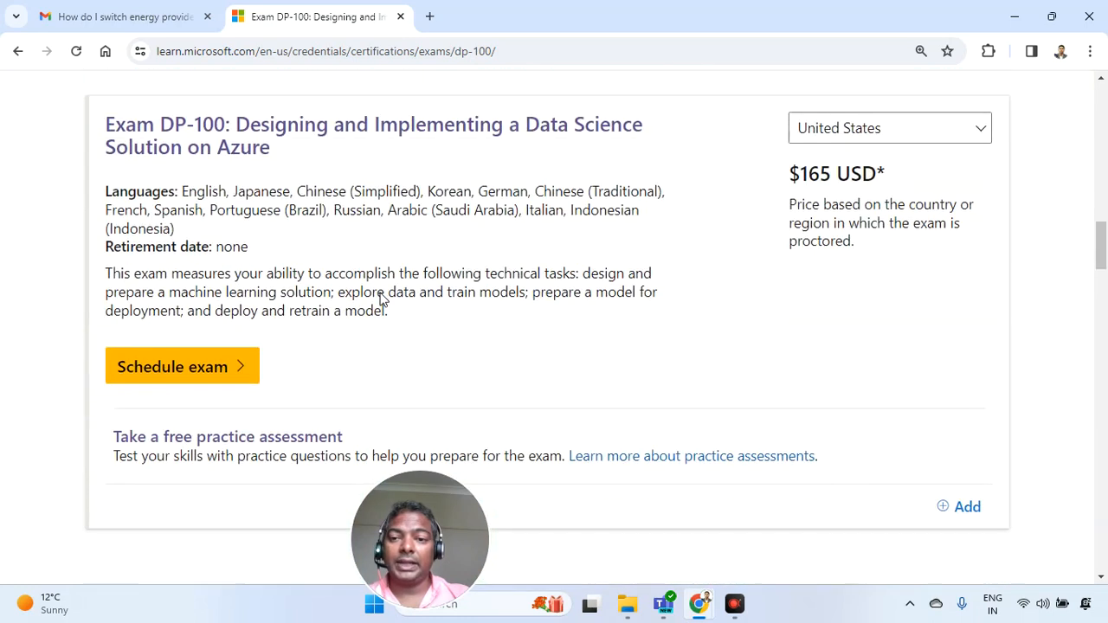
pyautogui.scroll(-3)
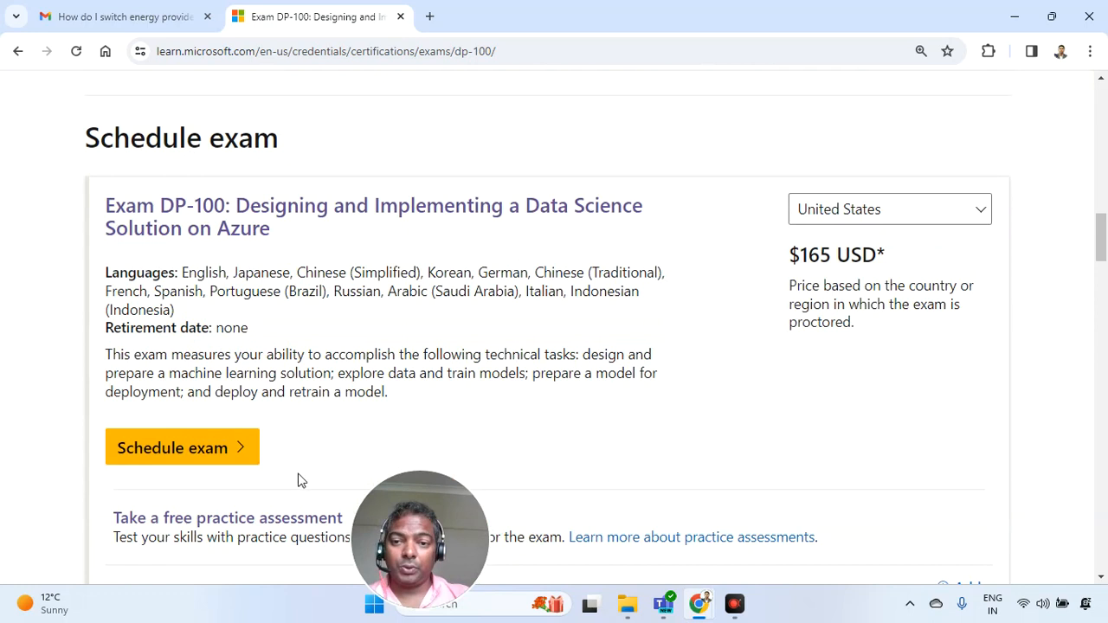
pyautogui.click(889, 208)
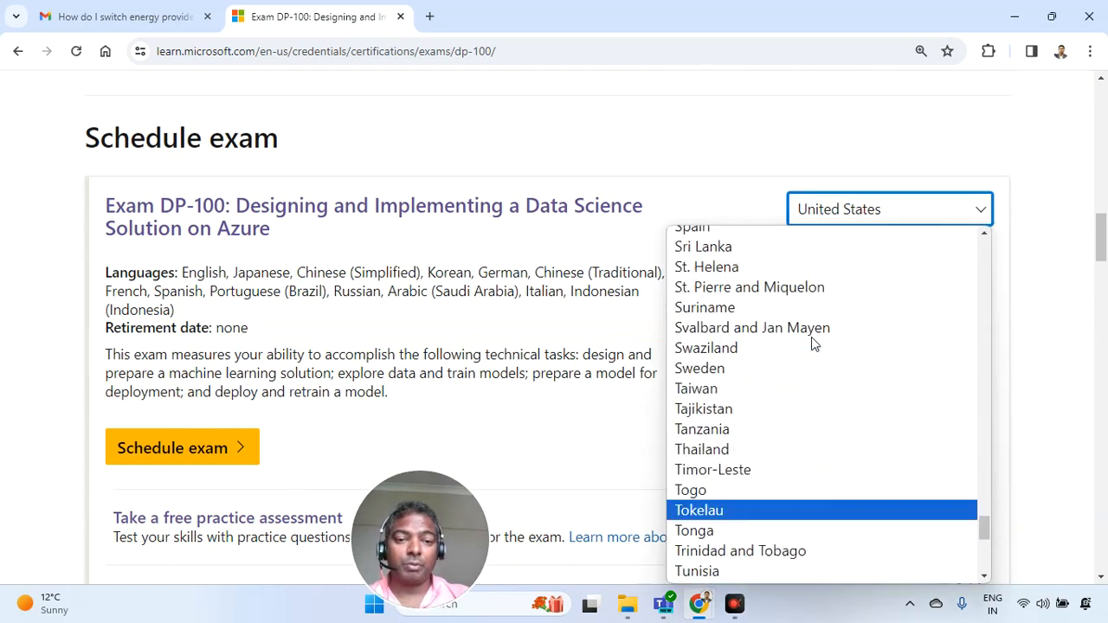
pyautogui.scroll(-3)
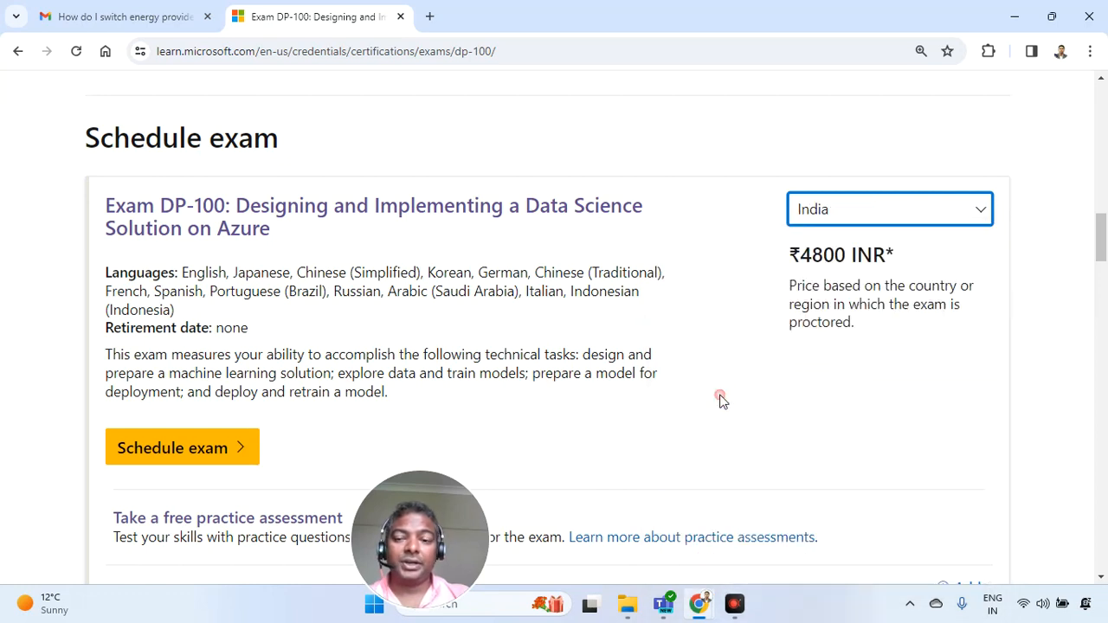
pyautogui.doubleClick(838, 254)
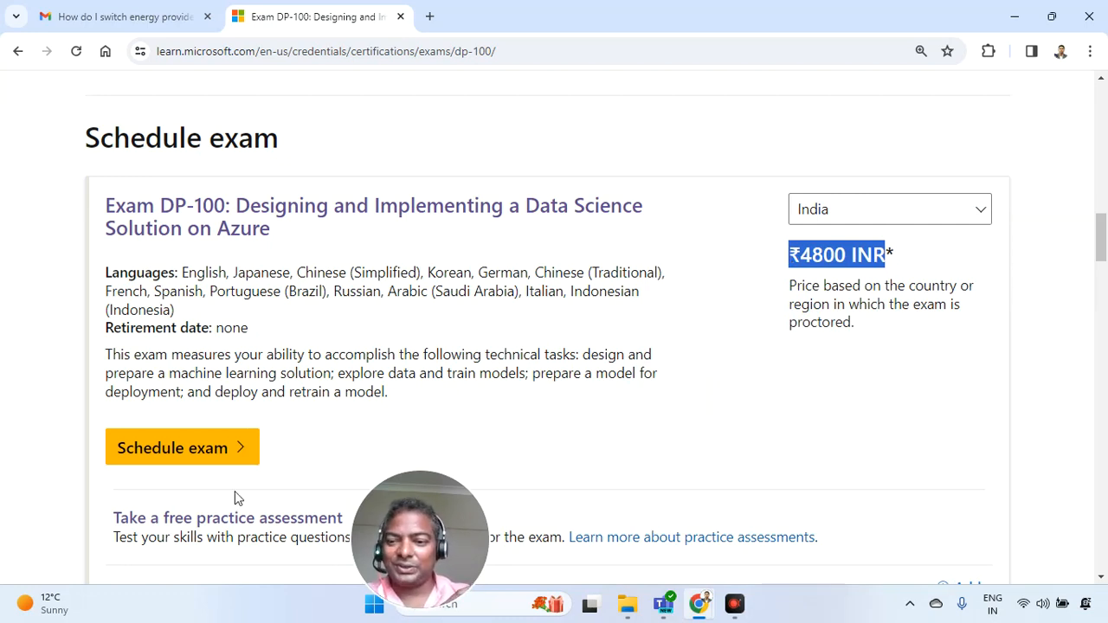
pyautogui.click(173, 447)
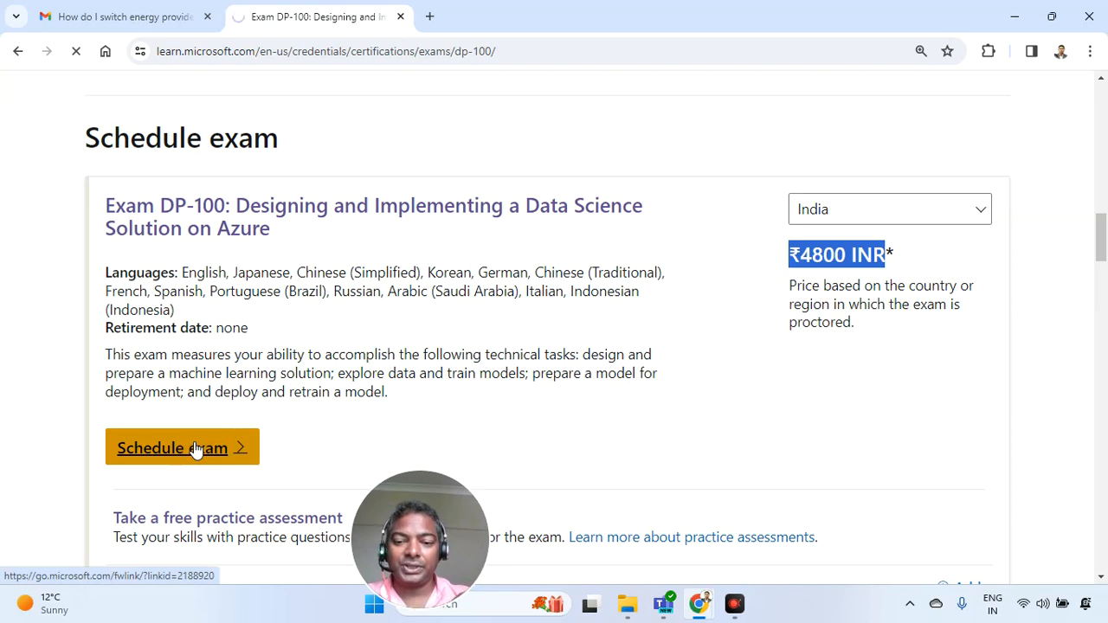
# Begin scheduling and review the Step 1 certification profile down to the Next button
pyautogui.click(181, 448)
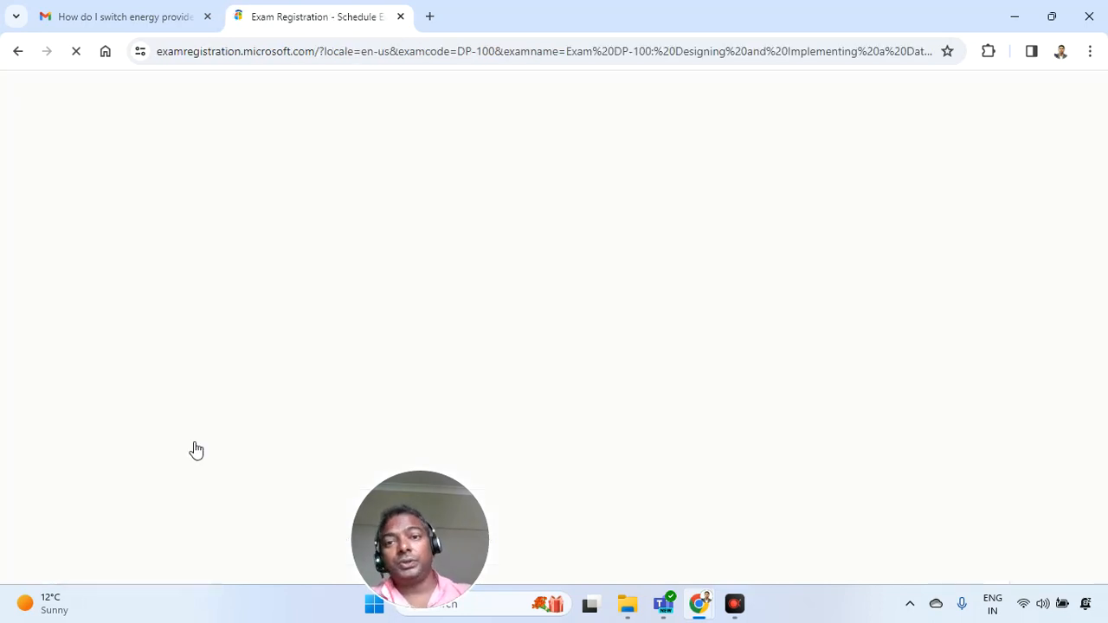
pyautogui.moveTo(135, 485)
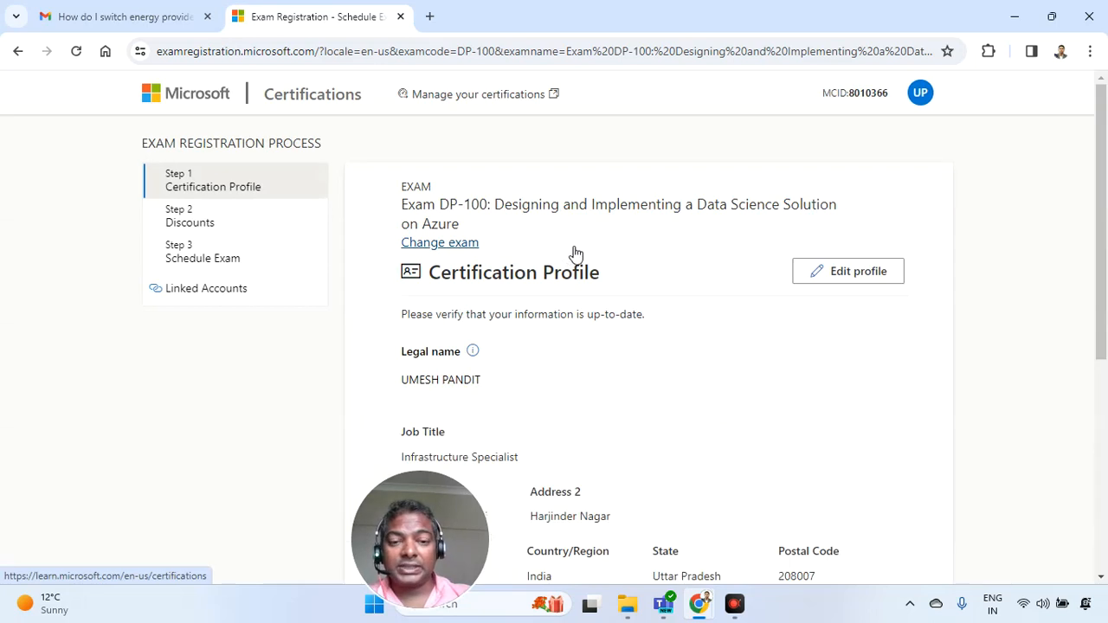
pyautogui.moveTo(572, 293)
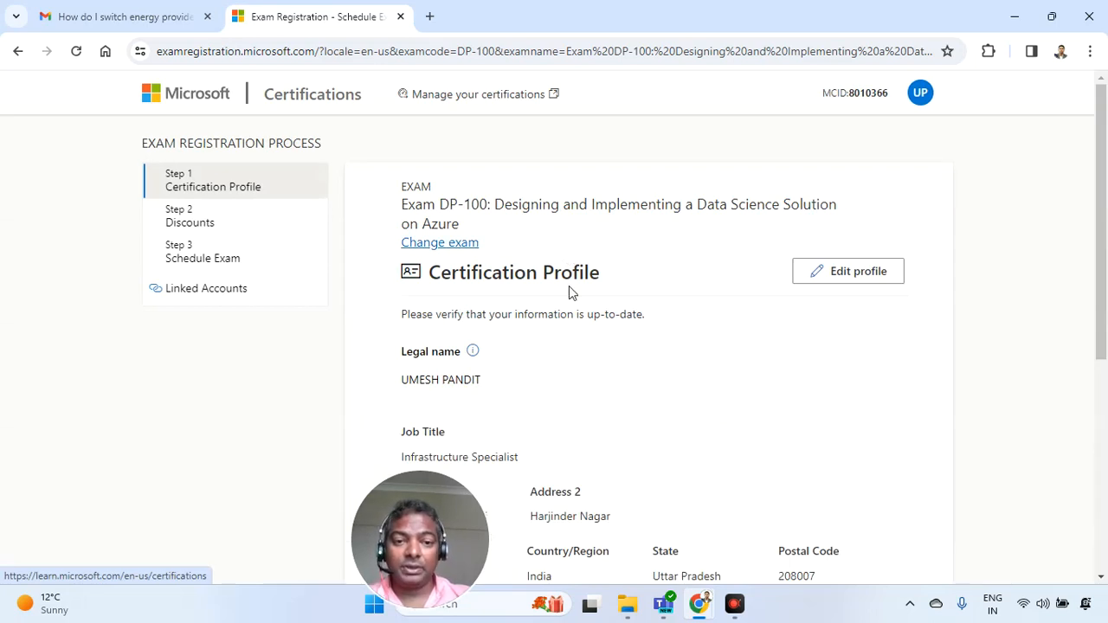
pyautogui.scroll(-3)
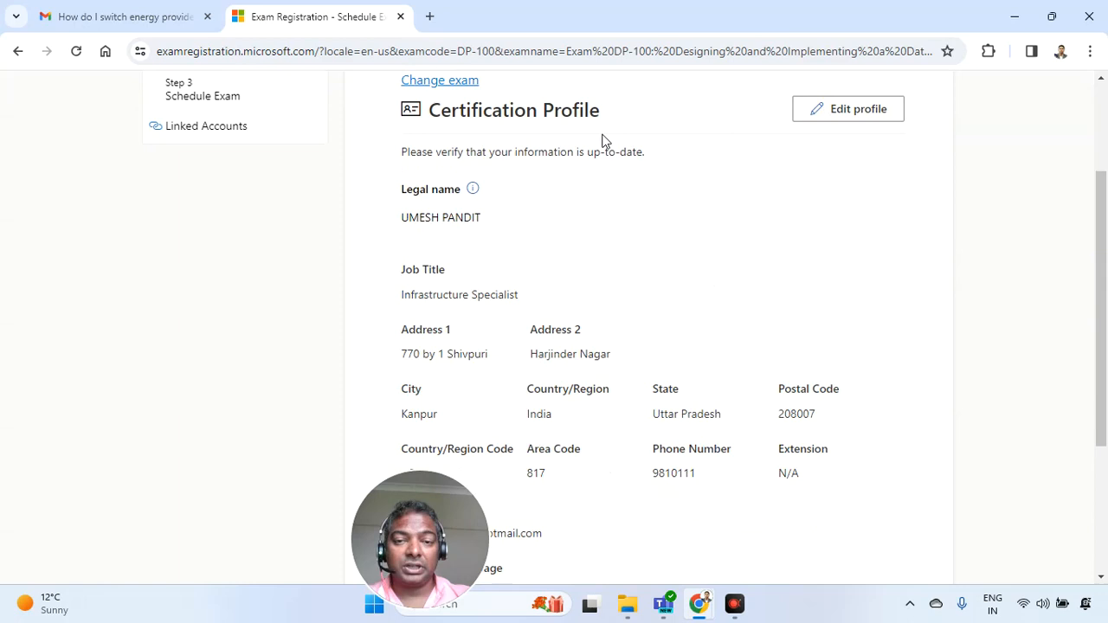
pyautogui.moveTo(435, 207)
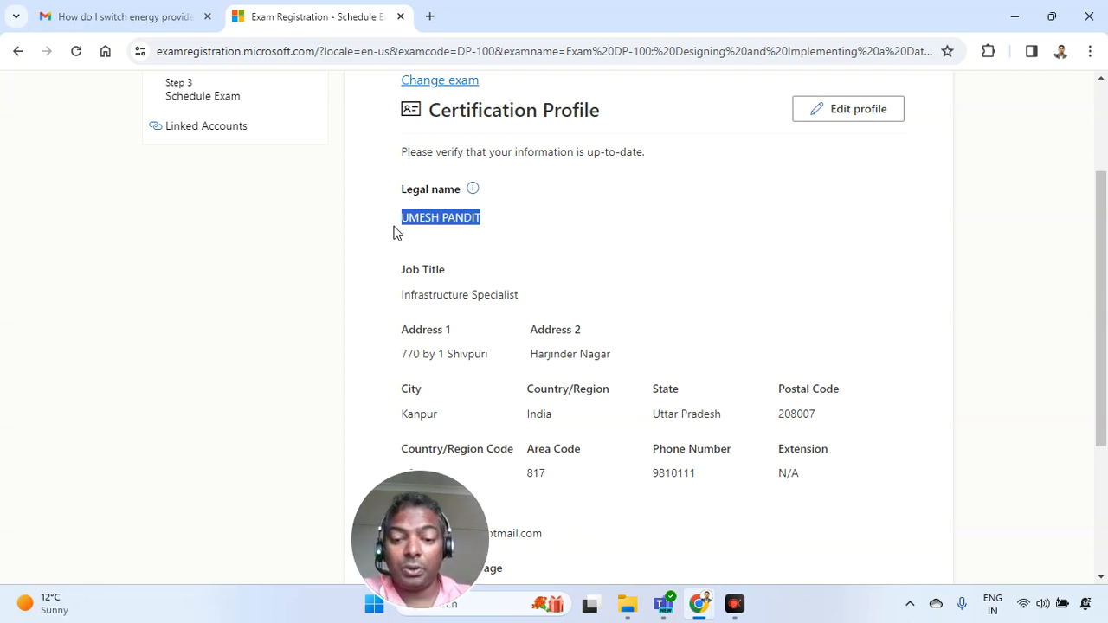
pyautogui.scroll(-3)
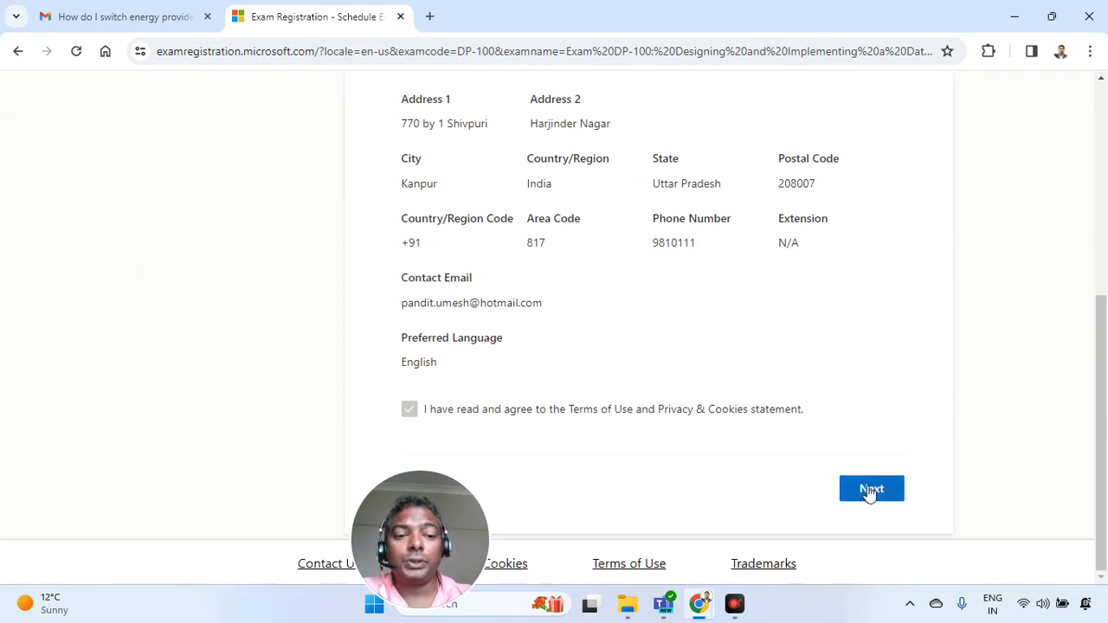
# Move to Step 2 Discounts and apply the 75% OFF Microsoft Certified Trainer offer
pyautogui.click(871, 489)
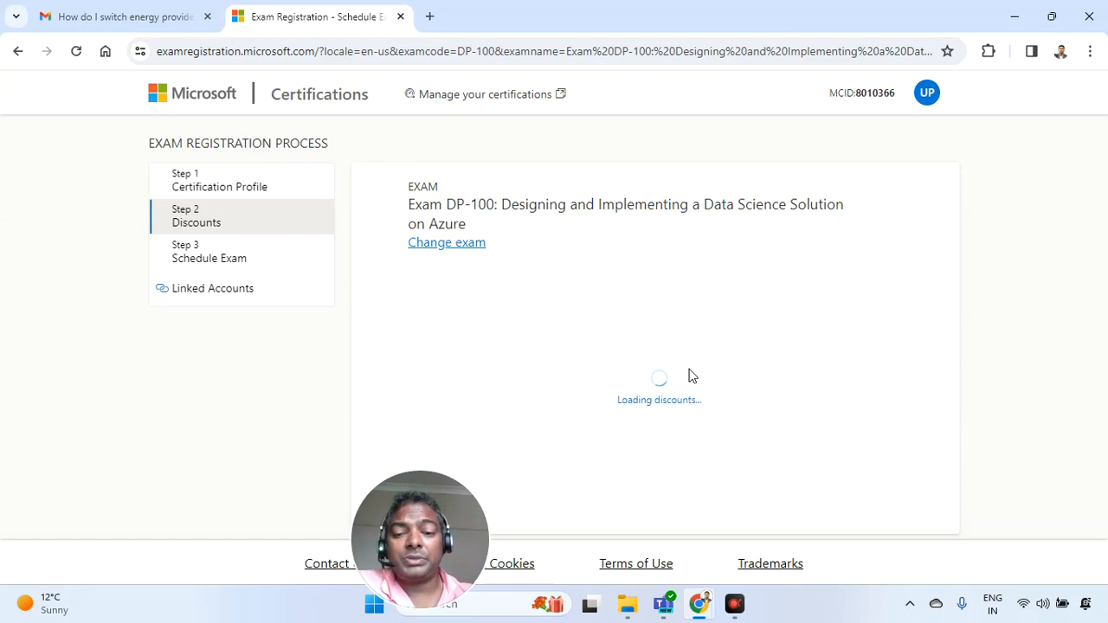
pyautogui.moveTo(600, 279)
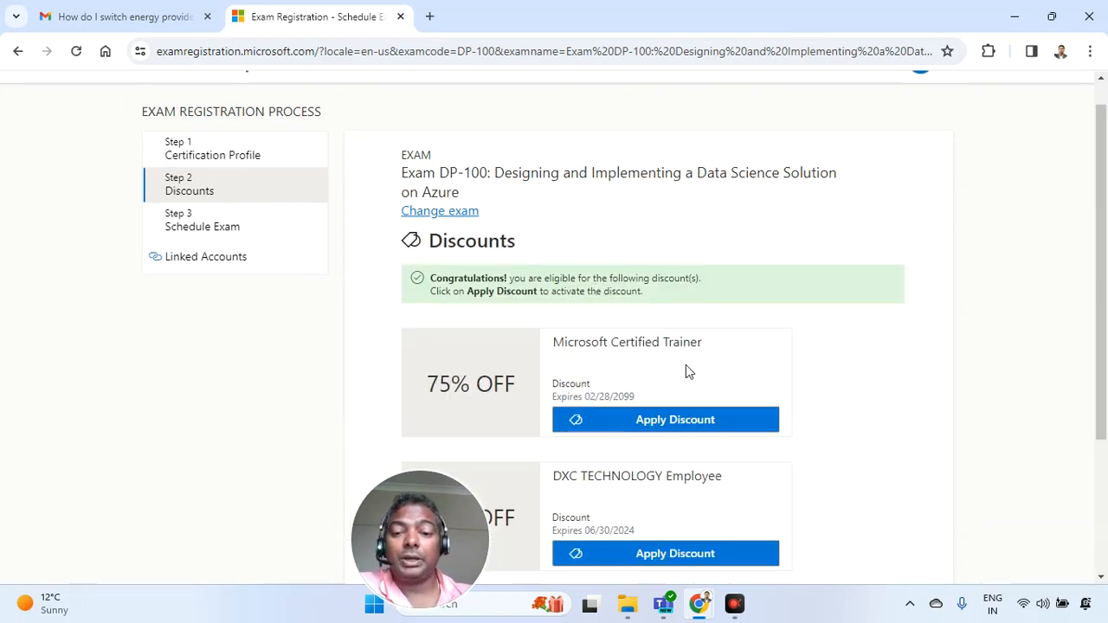
pyautogui.scroll(-3)
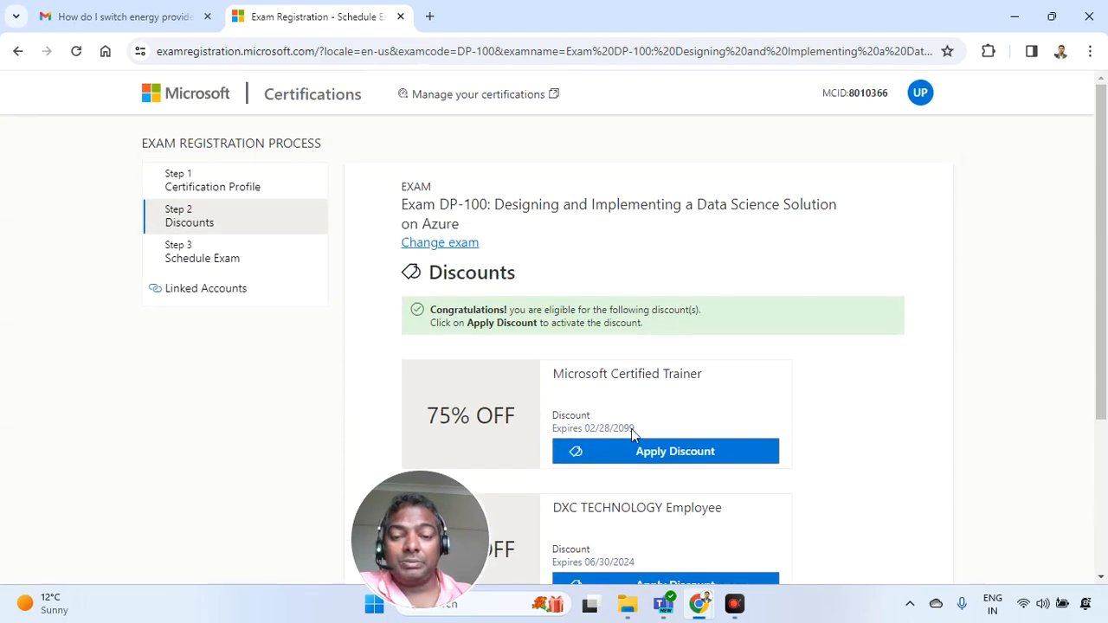
pyautogui.scroll(-3)
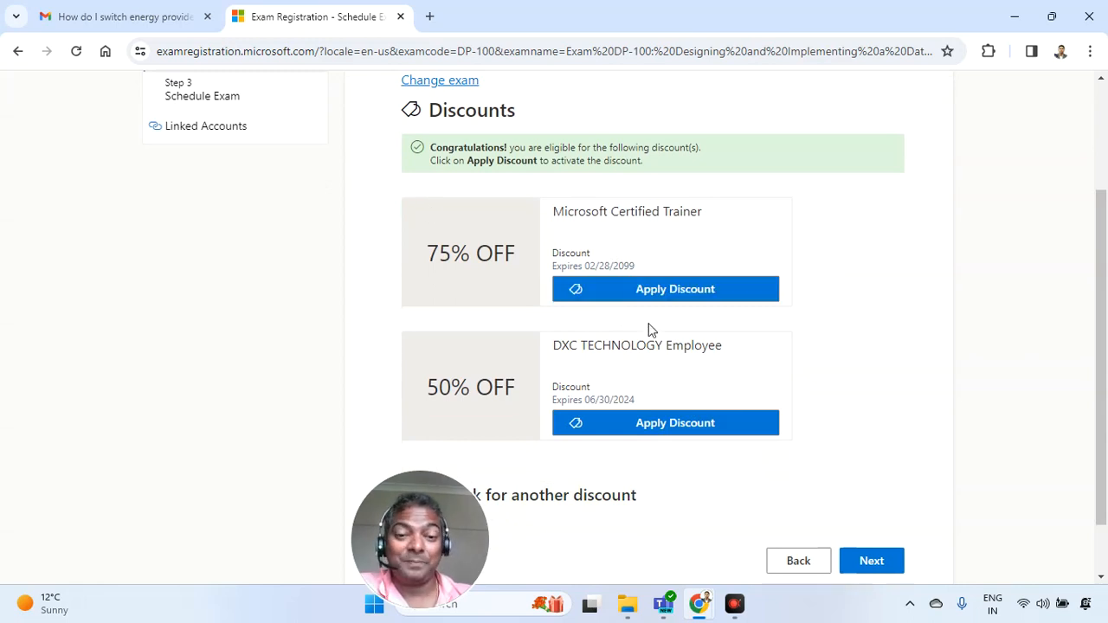
pyautogui.click(674, 288)
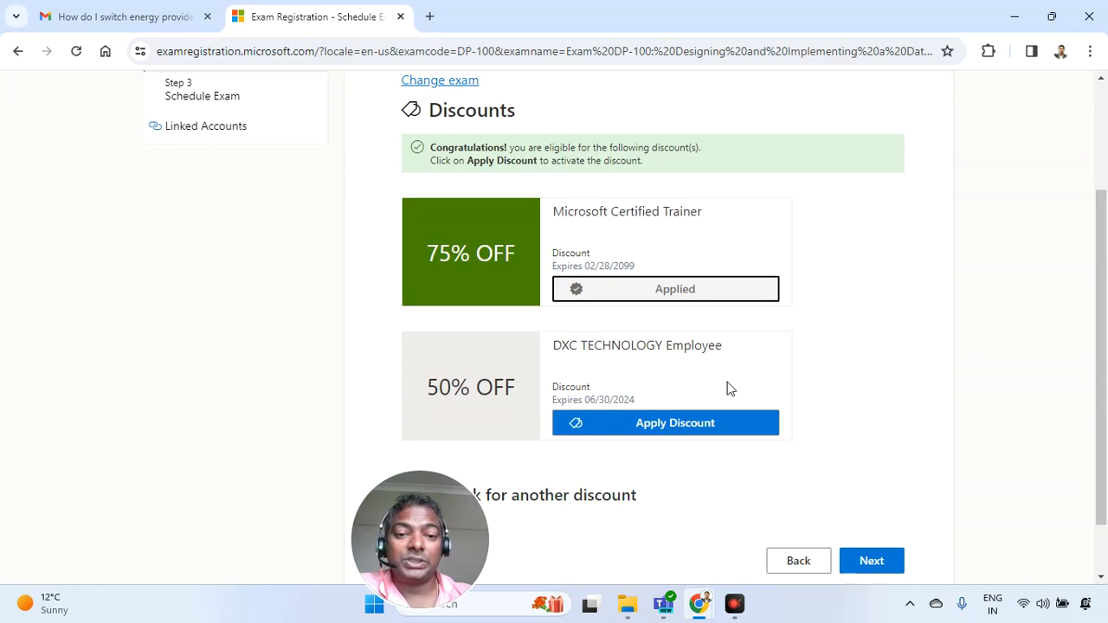
# Continue to the Schedule Exam step and choose 'Schedule with Pearson VUE'
pyautogui.click(871, 560)
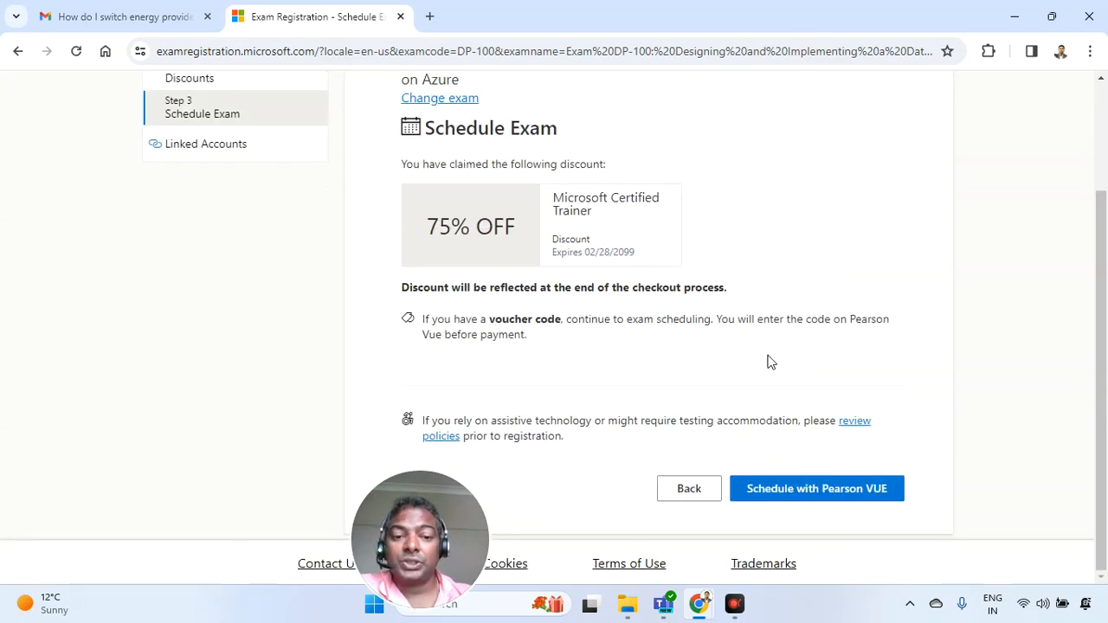
pyautogui.moveTo(727, 514)
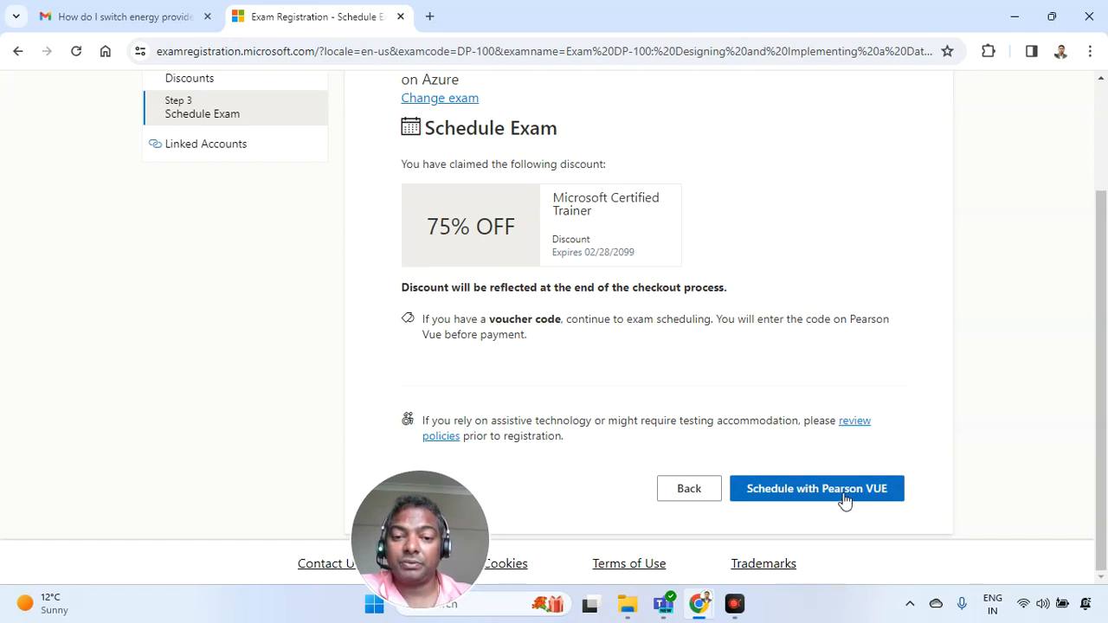
pyautogui.click(816, 488)
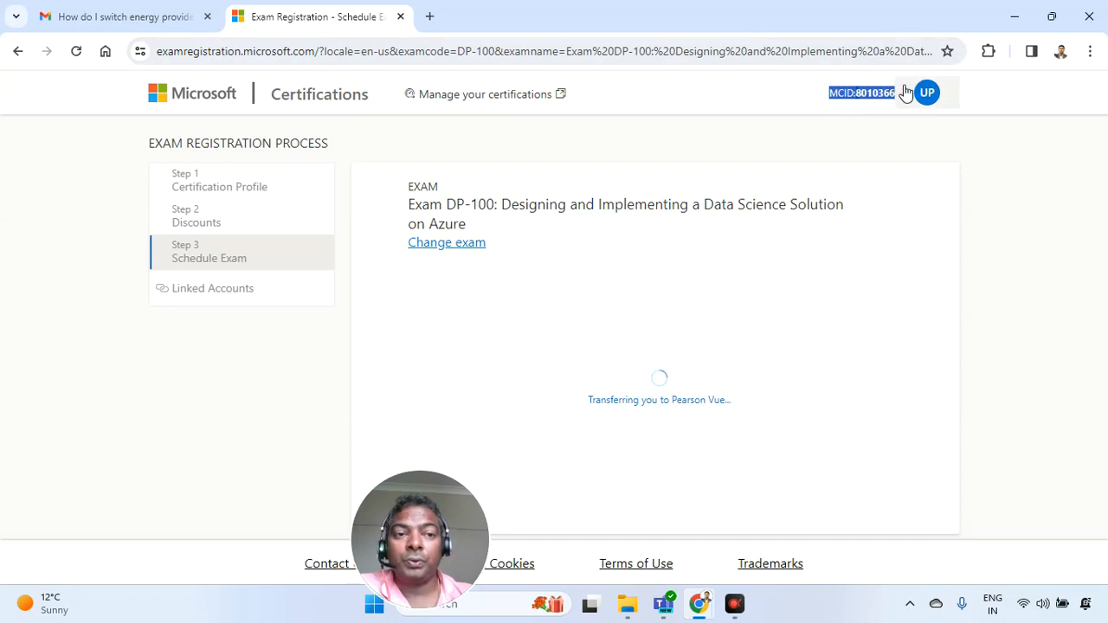
pyautogui.moveTo(831, 109)
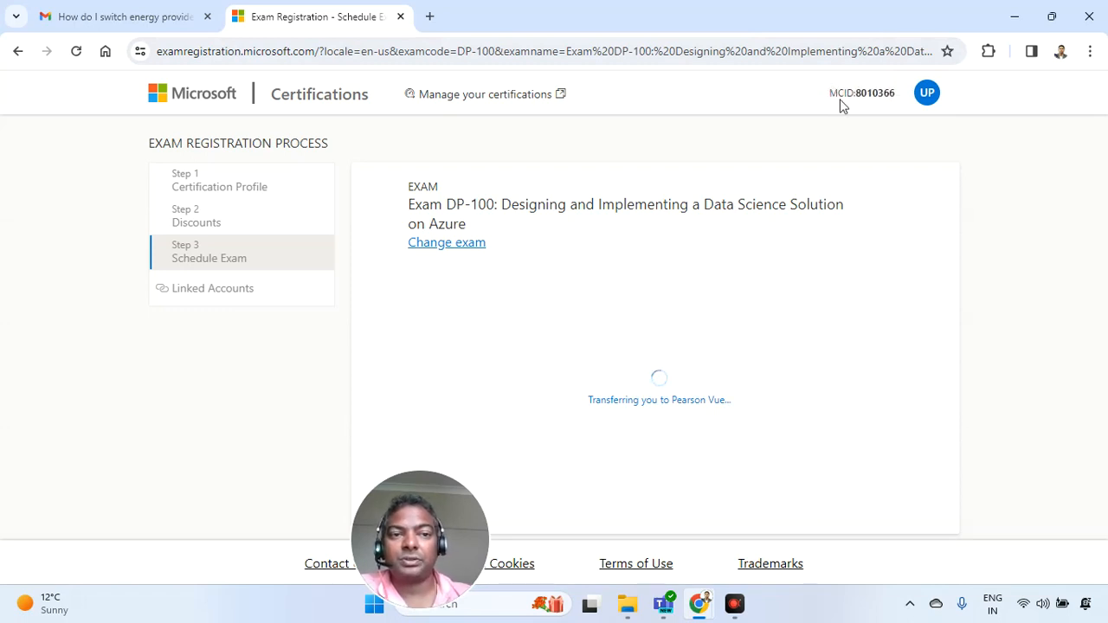
pyautogui.moveTo(777, 115)
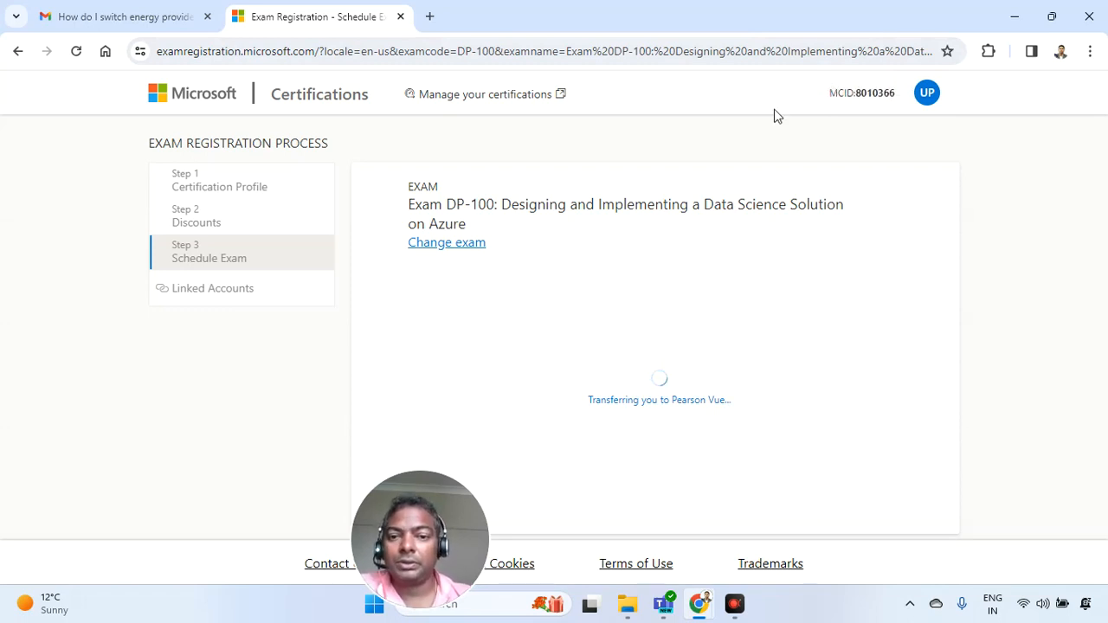
pyautogui.moveTo(187, 84)
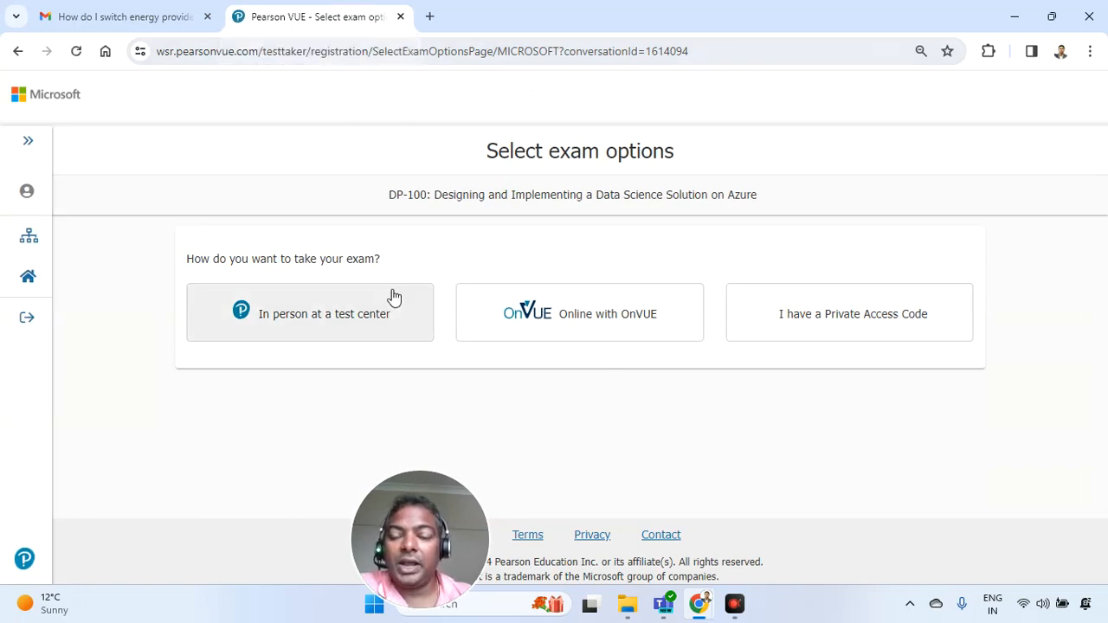
pyautogui.moveTo(303, 327)
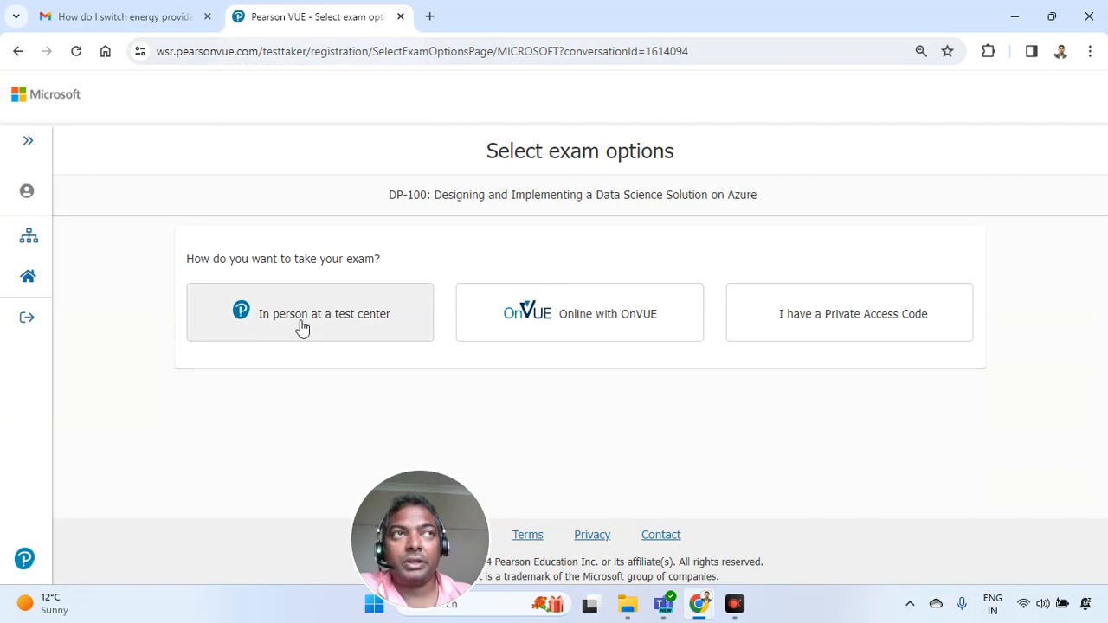
# Pick the 'Online with OnVUE' exam option instead of a test center
pyautogui.click(309, 313)
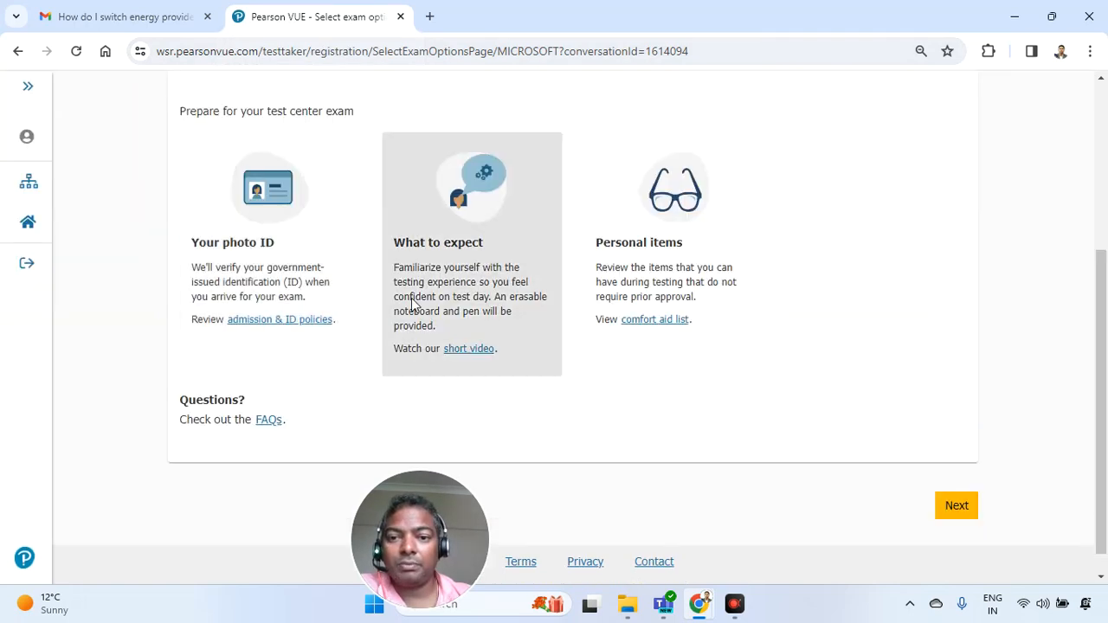
pyautogui.moveTo(351, 362)
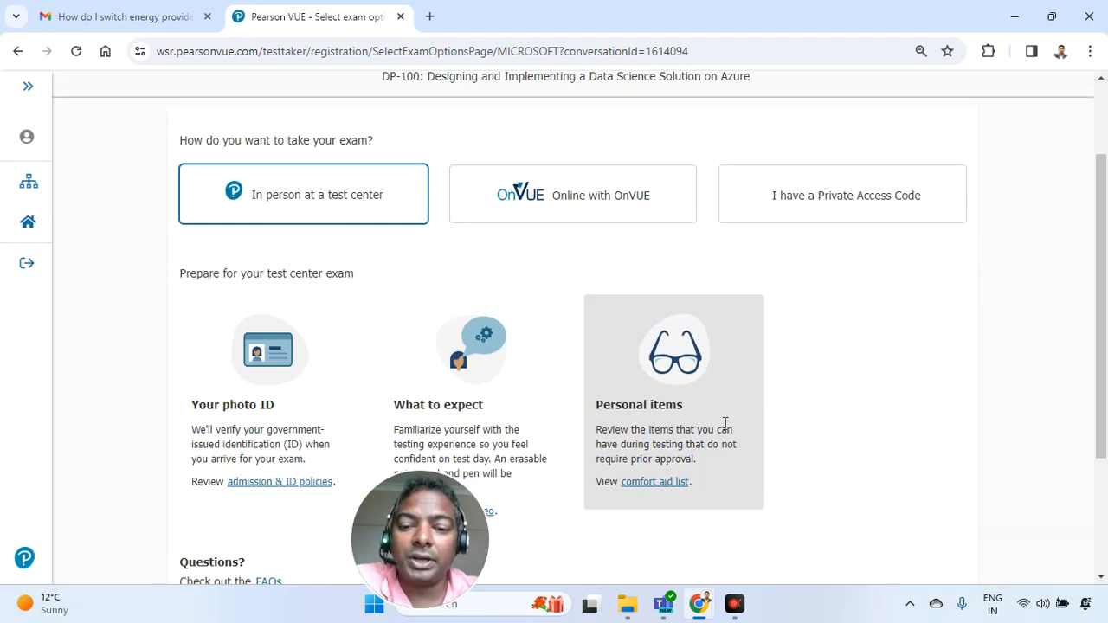
pyautogui.moveTo(648, 346)
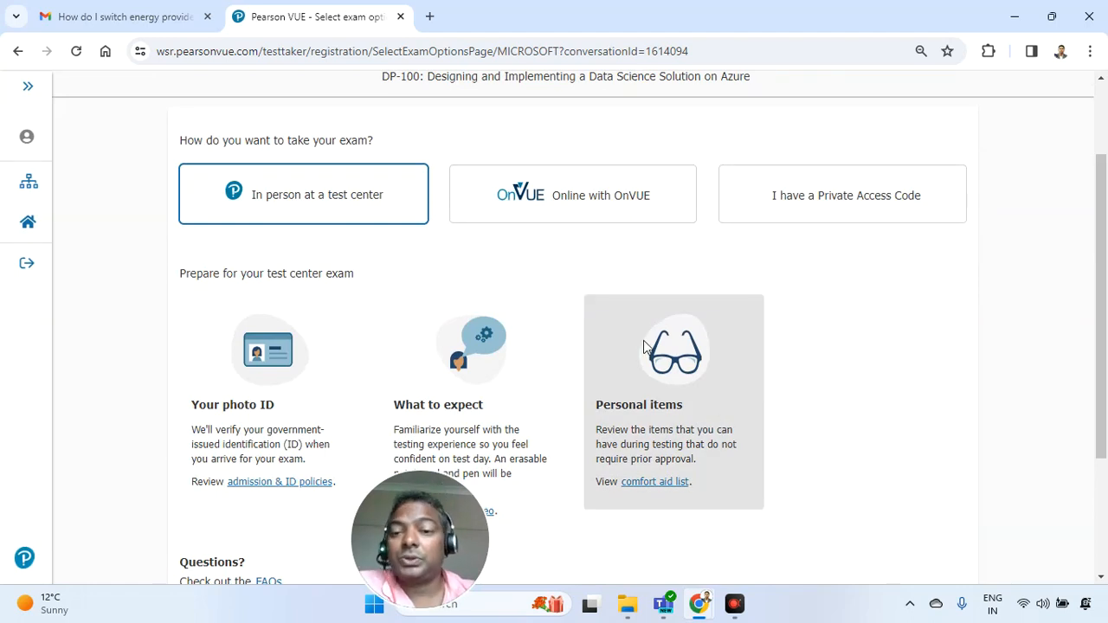
pyautogui.click(572, 194)
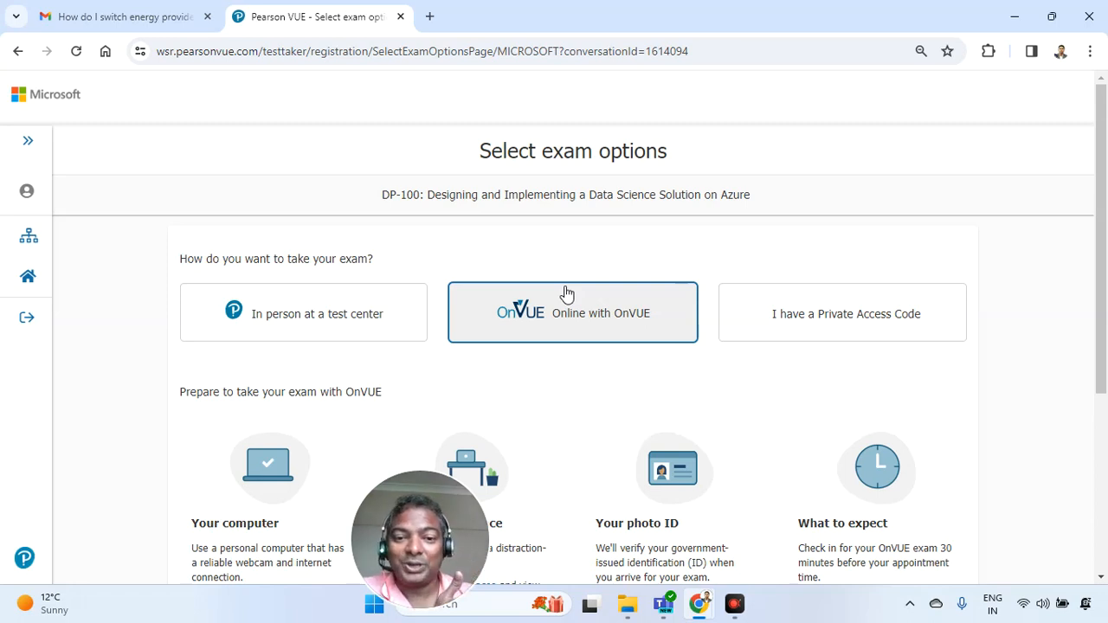
pyautogui.scroll(-3)
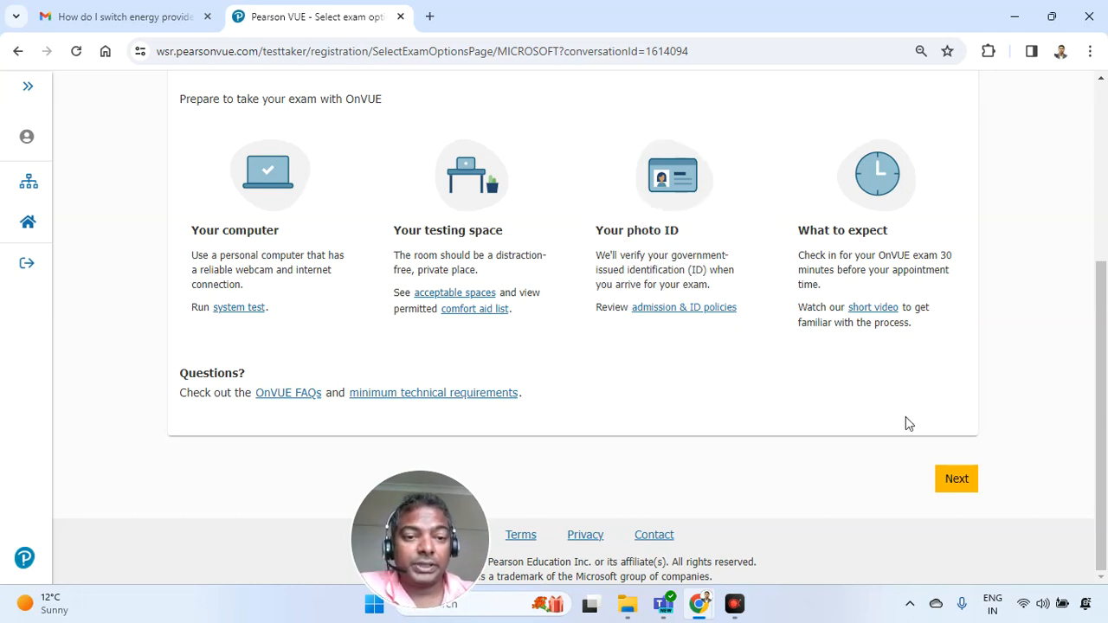
pyautogui.moveTo(481, 279)
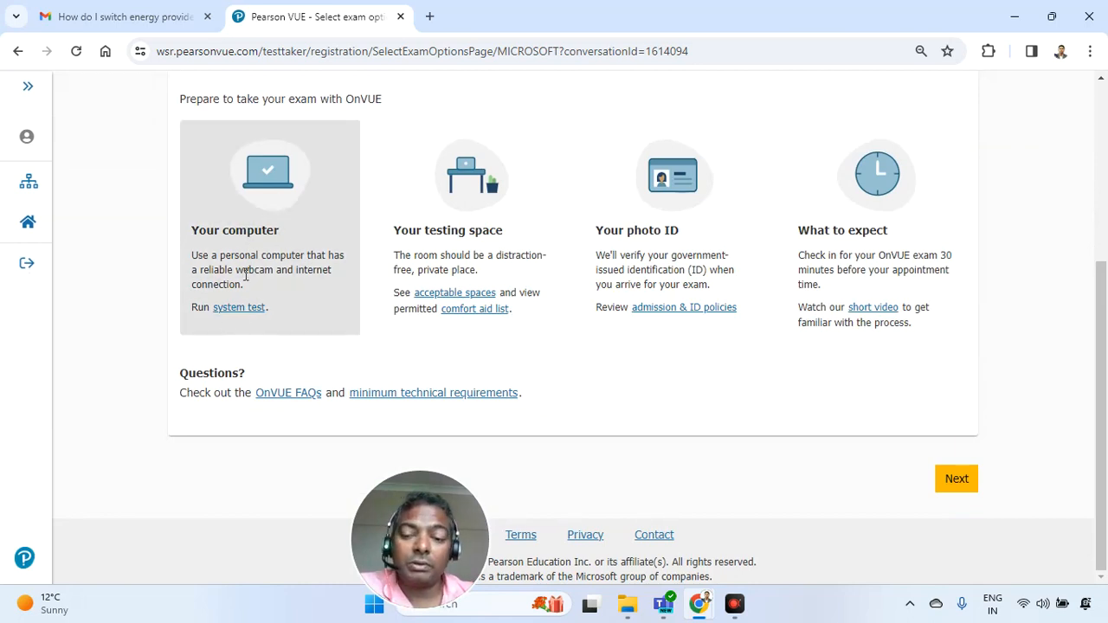
pyautogui.moveTo(251, 316)
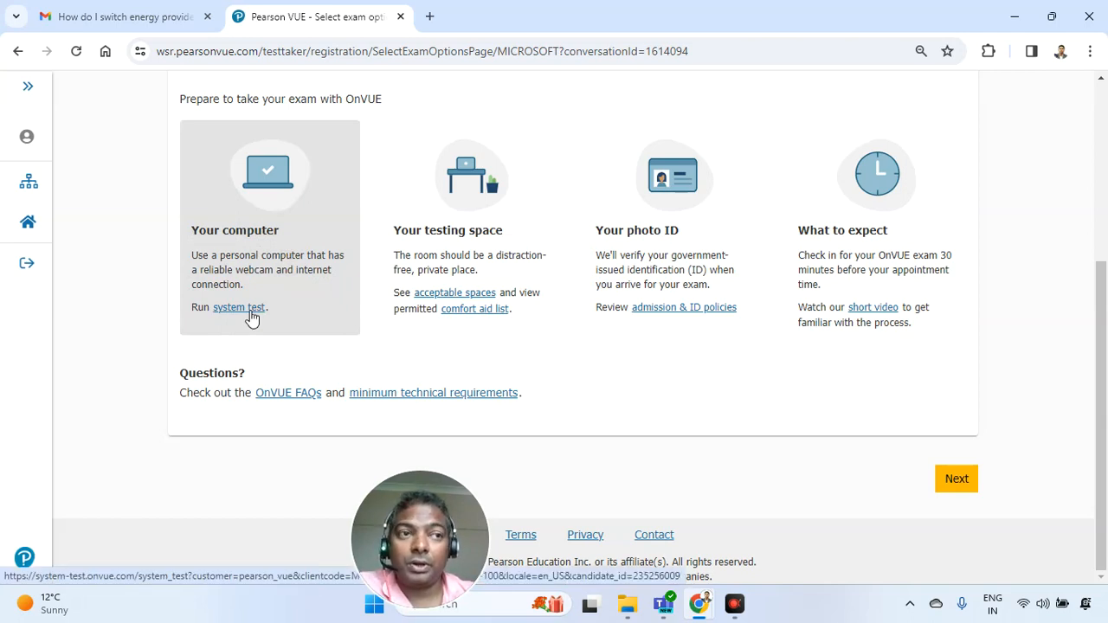
pyautogui.moveTo(310, 240)
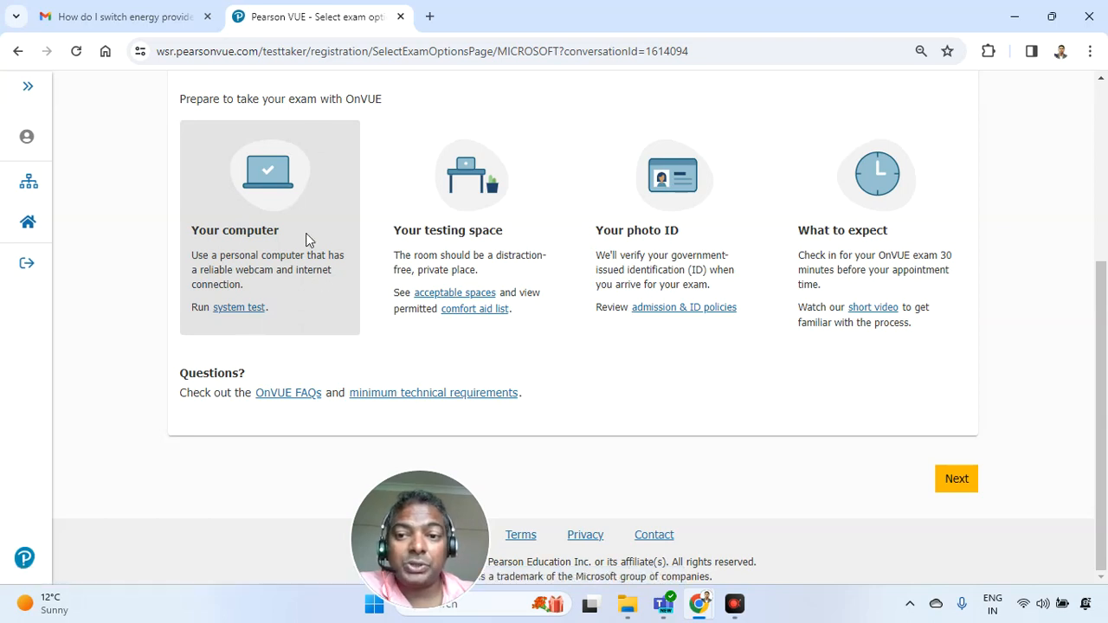
pyautogui.moveTo(290, 274)
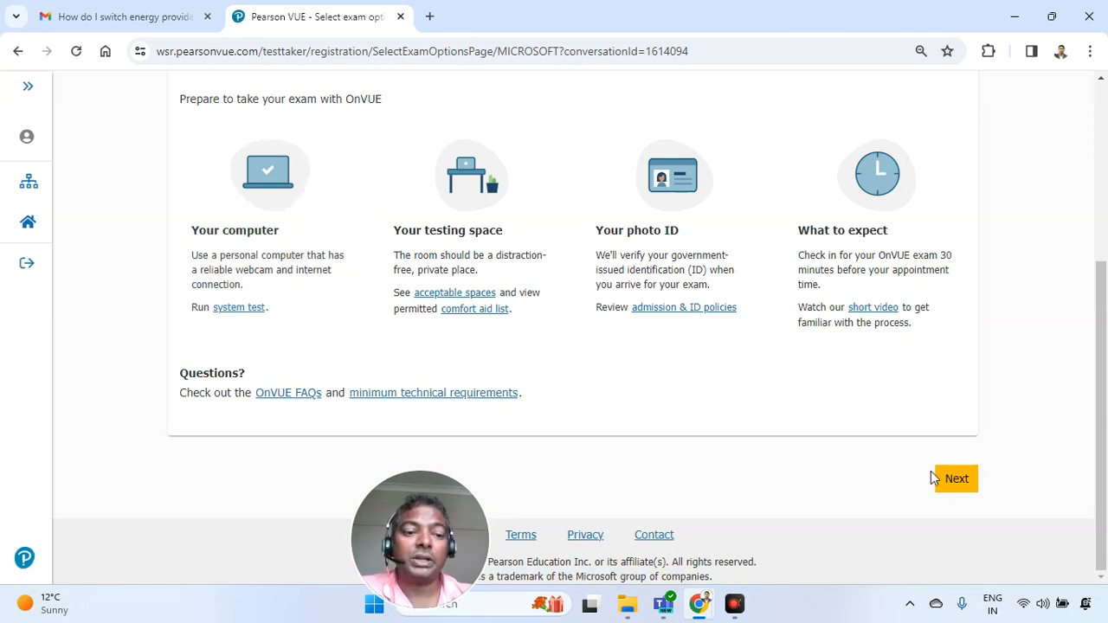
# Choose English as the DP-100 exam language and continue to additional information
pyautogui.click(956, 479)
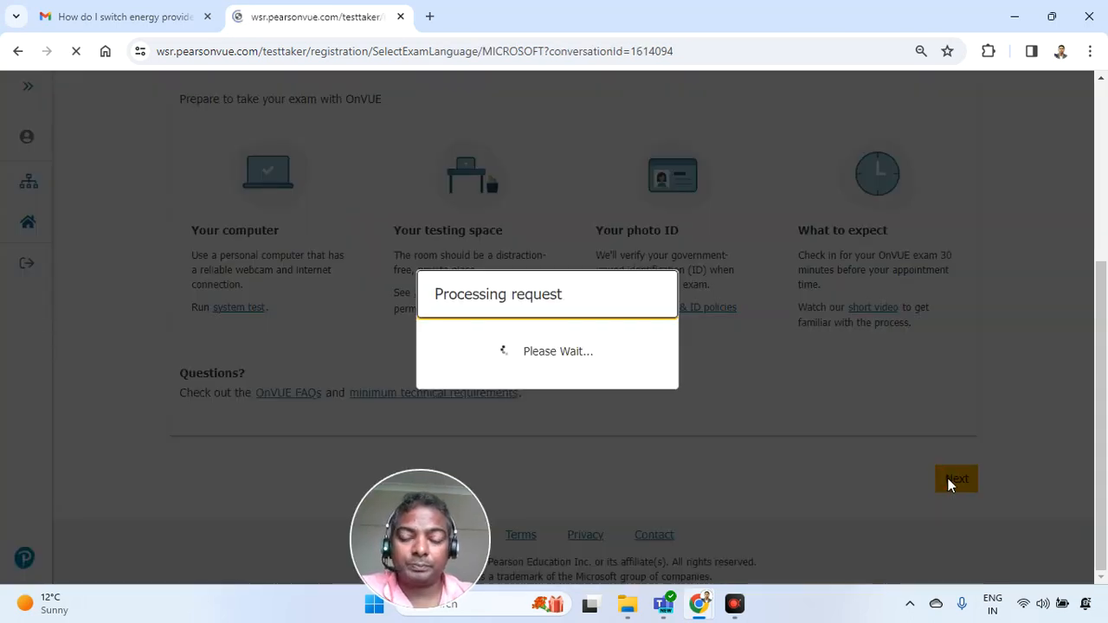
pyautogui.click(957, 479)
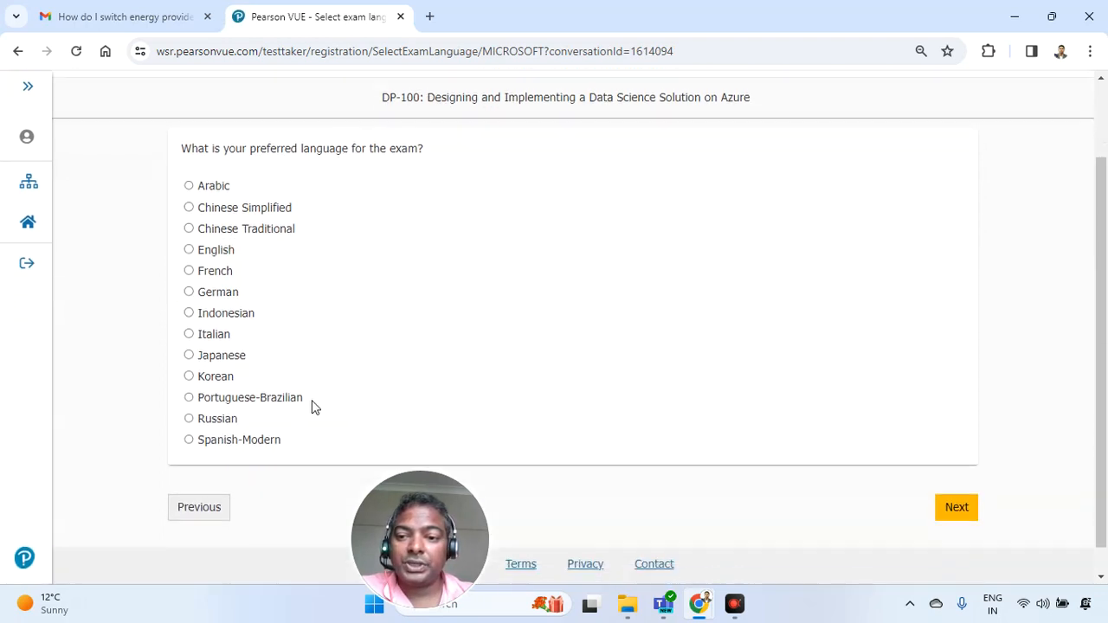
pyautogui.click(189, 220)
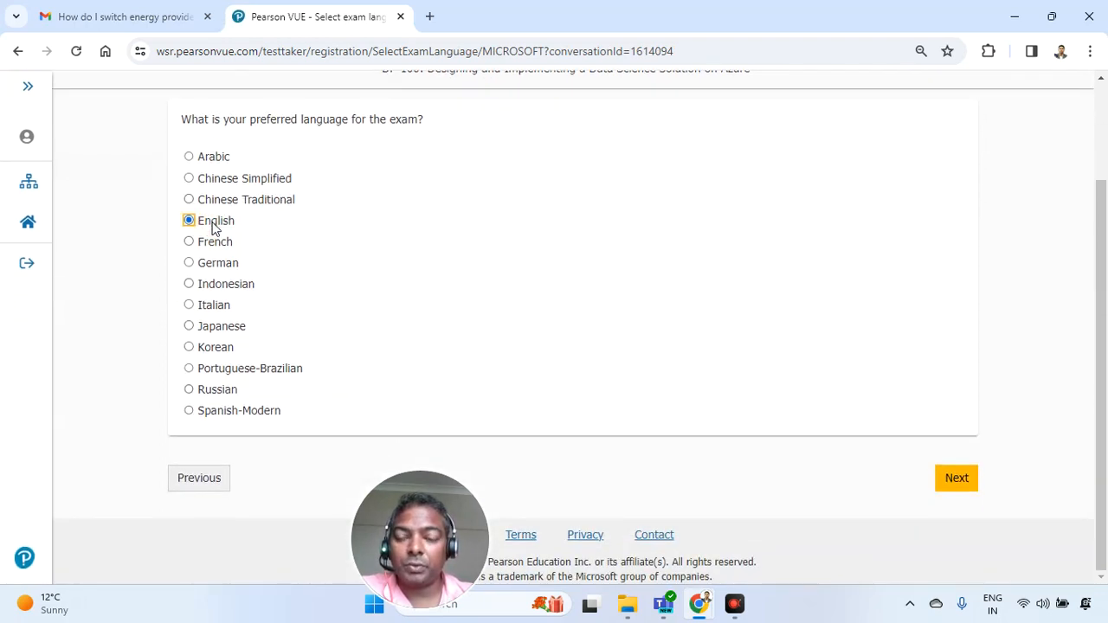
pyautogui.click(957, 478)
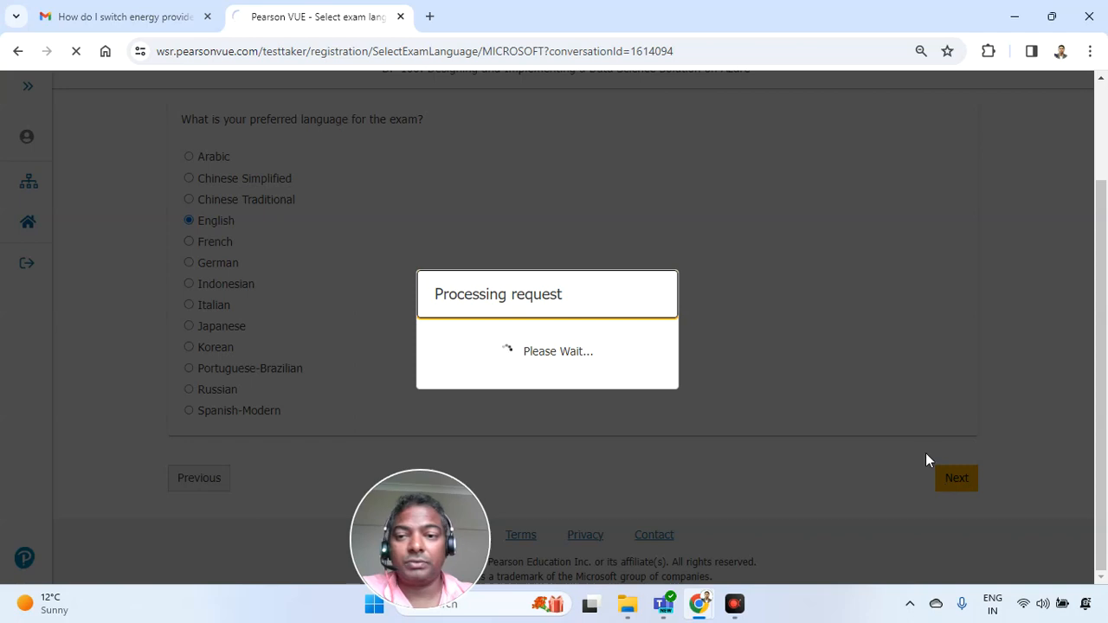
pyautogui.click(956, 478)
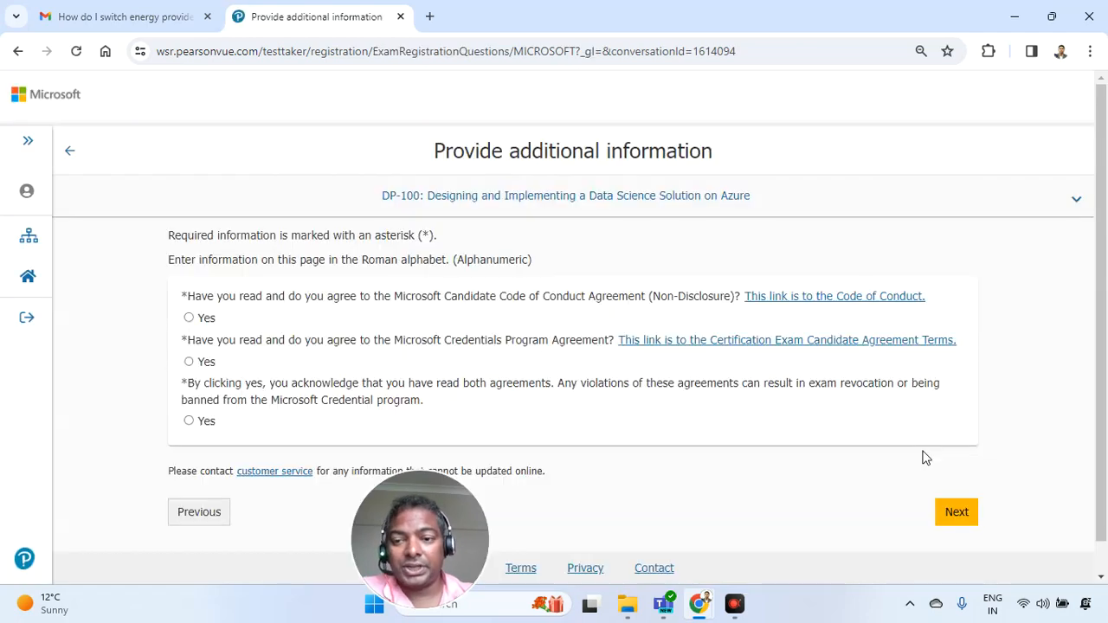
# Answer Yes to the Microsoft agreement questions and submit them
pyautogui.click(189, 317)
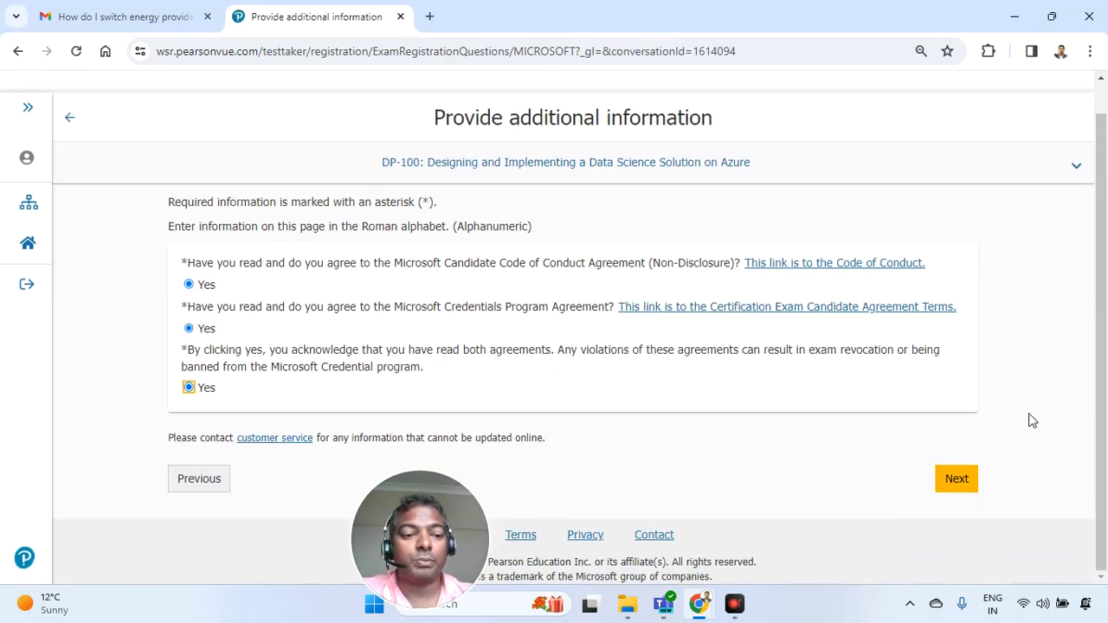
pyautogui.click(956, 478)
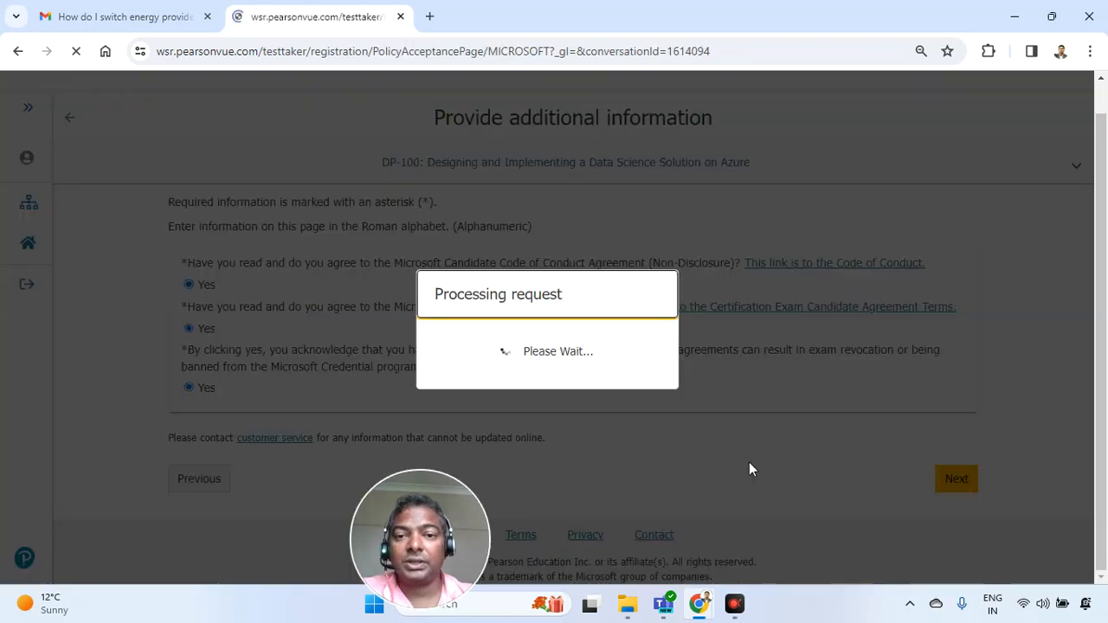
# Accept the Candidate Agreement, Testing Space Verification and other policies, then agree
pyautogui.click(956, 479)
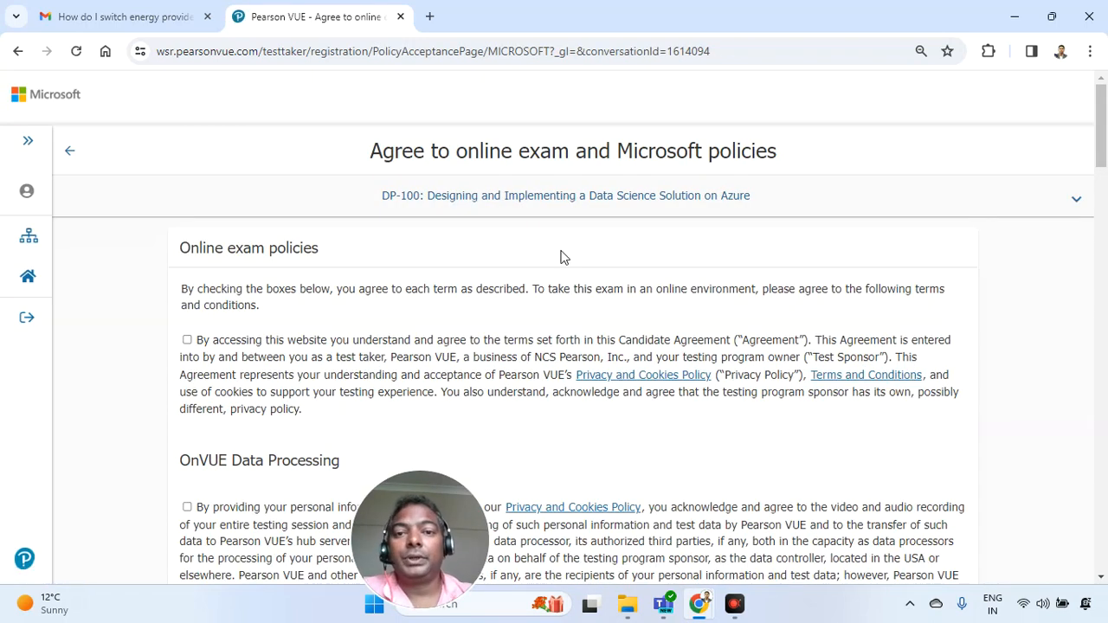
pyautogui.click(187, 339)
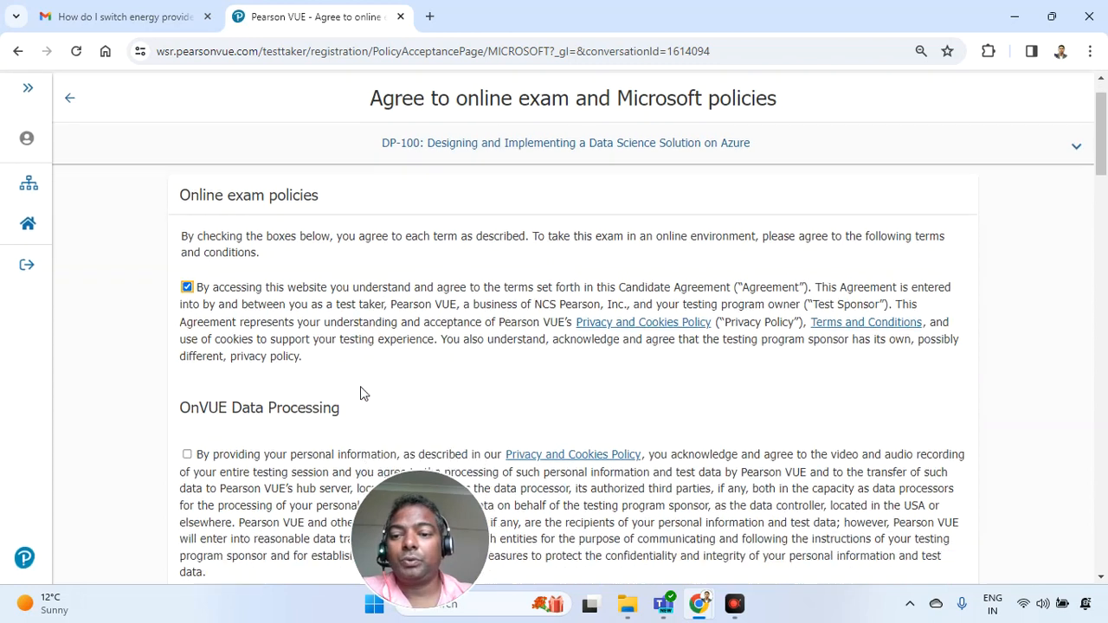
pyautogui.scroll(-3)
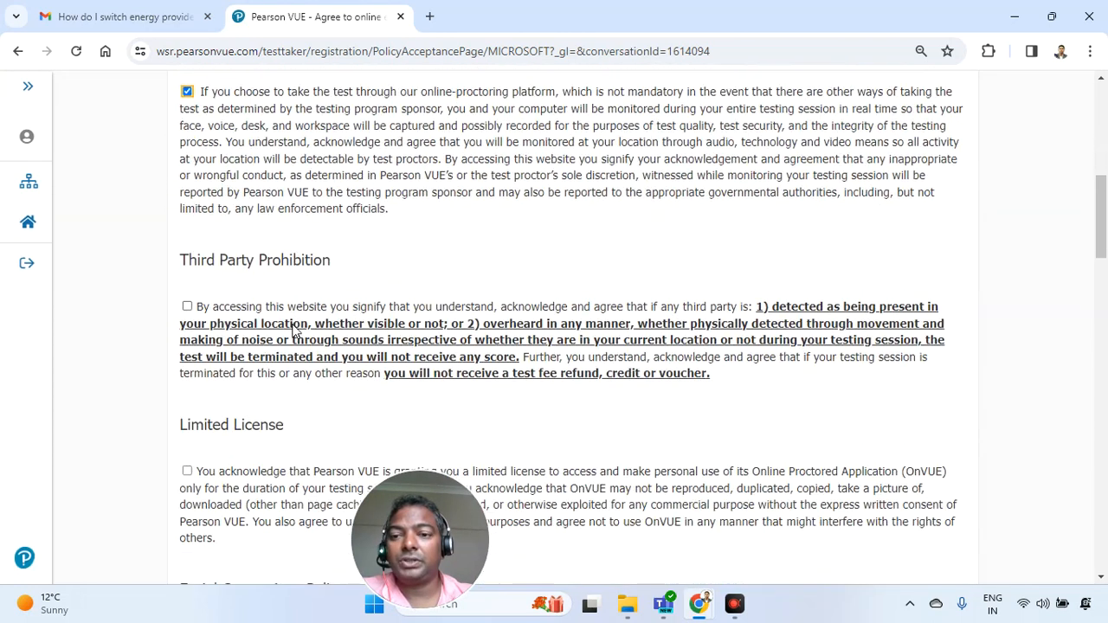
pyautogui.scroll(-3)
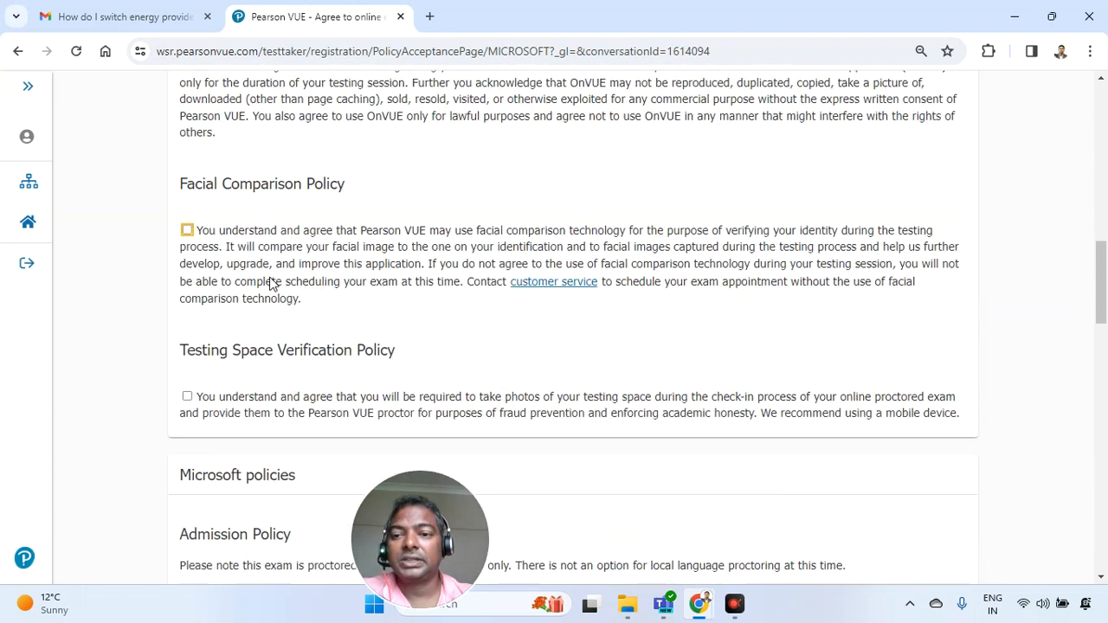
pyautogui.click(187, 396)
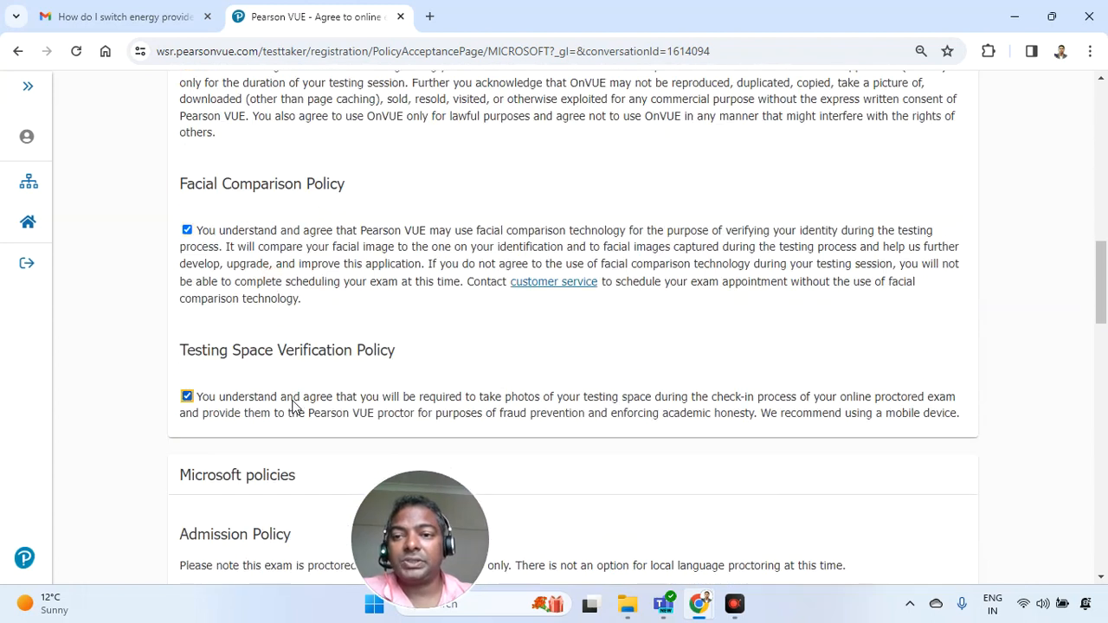
pyautogui.scroll(-3)
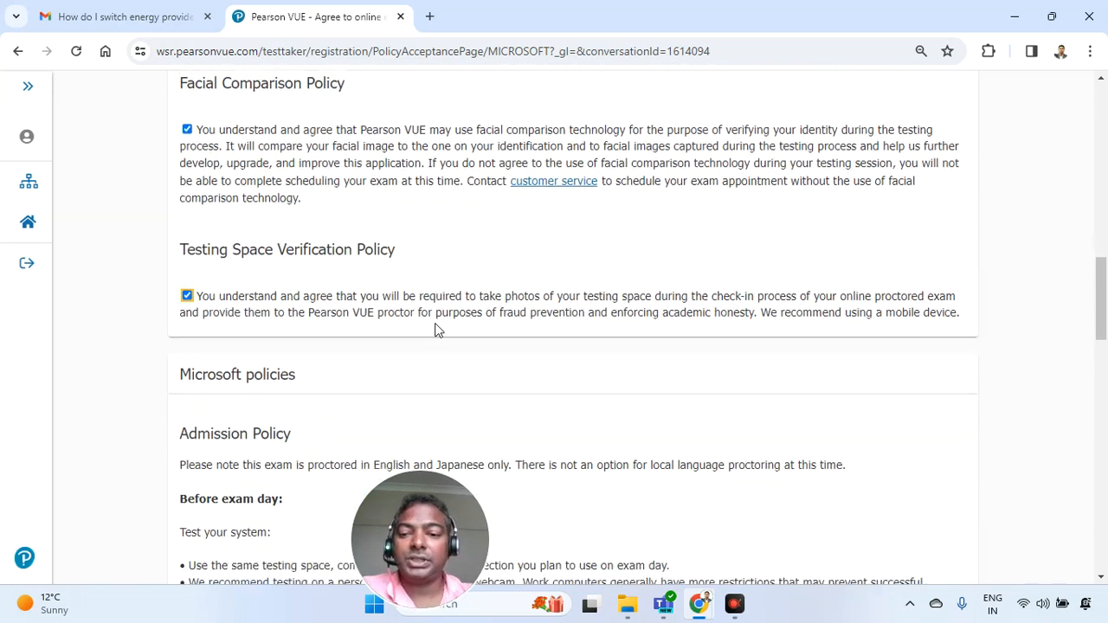
pyautogui.scroll(-3)
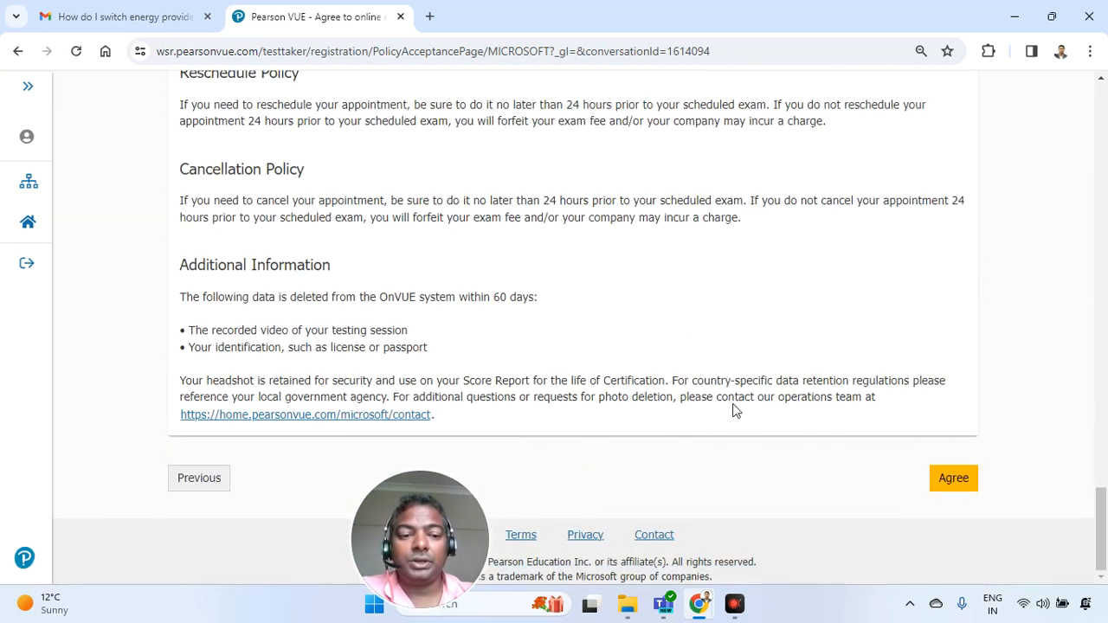
pyautogui.click(952, 478)
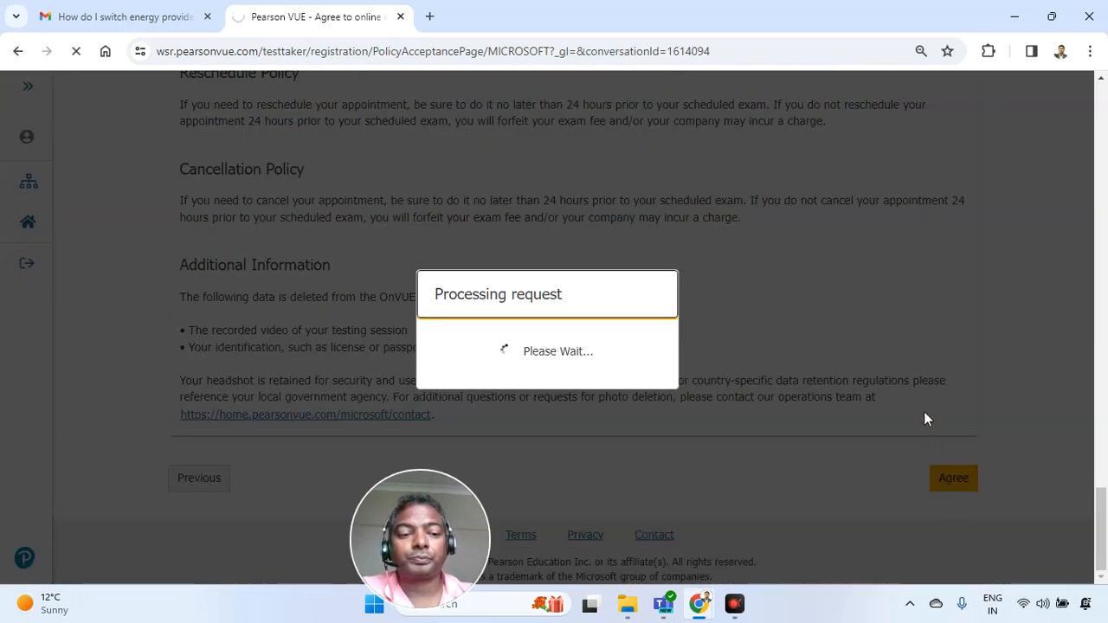
# Submit English as the proctor language
pyautogui.click(952, 478)
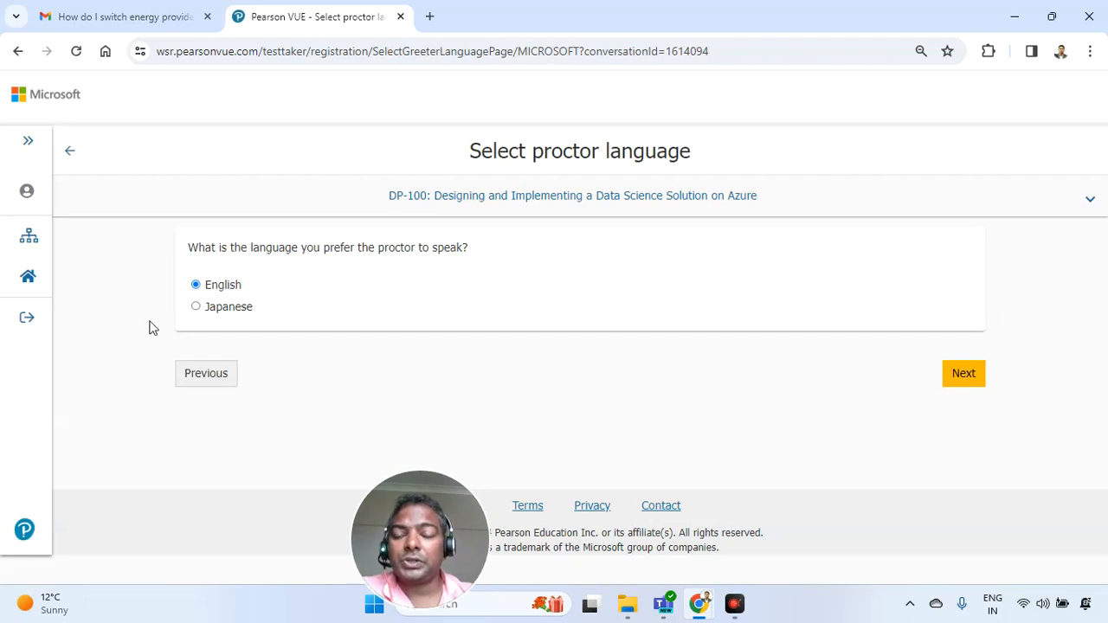
pyautogui.moveTo(246, 307)
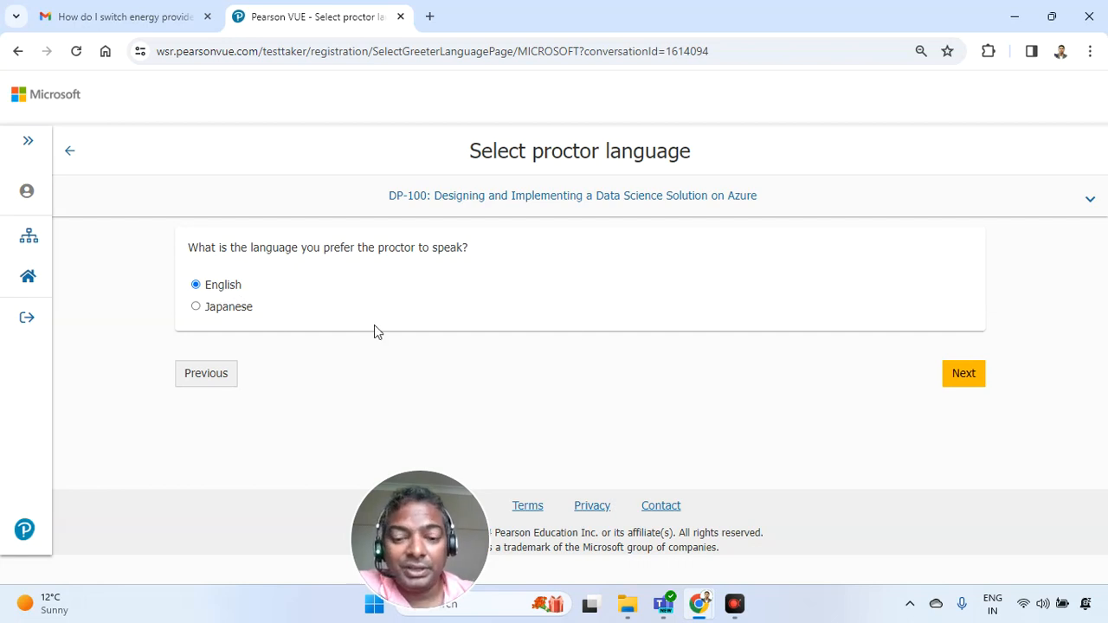
pyautogui.click(963, 373)
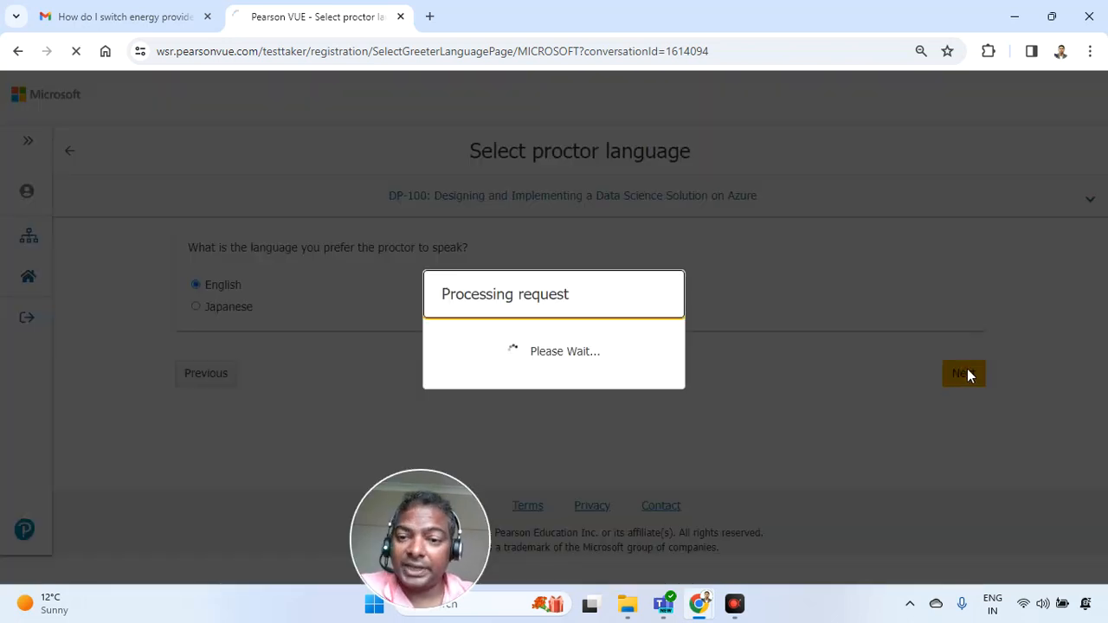
# Confirm the Asia/Calcutta-IST time zone and select February 14, 2024 in the calendar
pyautogui.click(963, 374)
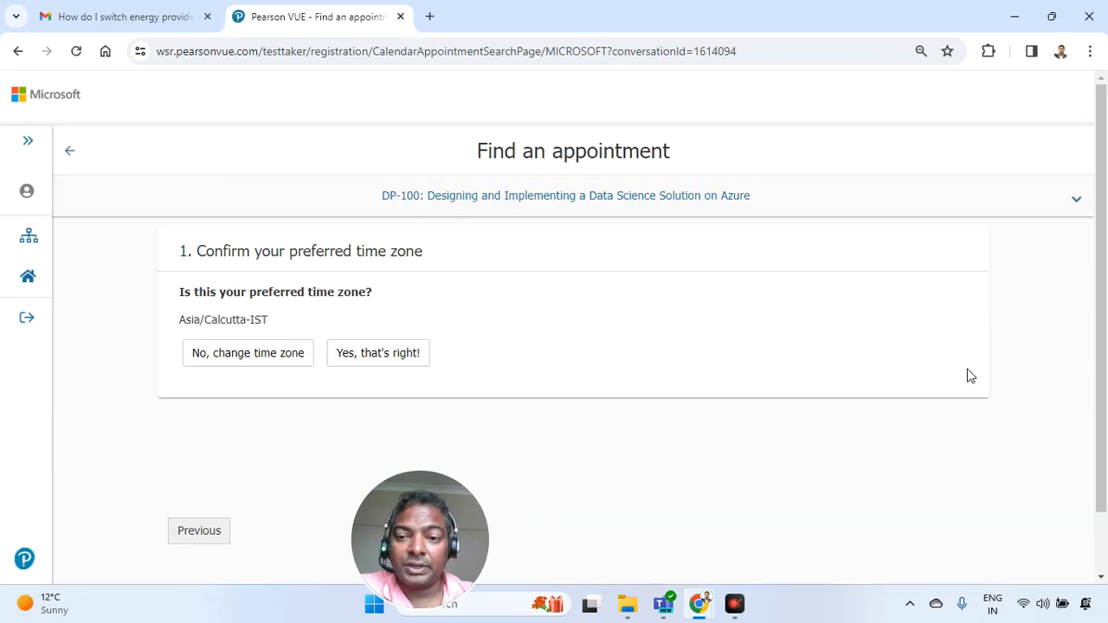
pyautogui.doubleClick(208, 320)
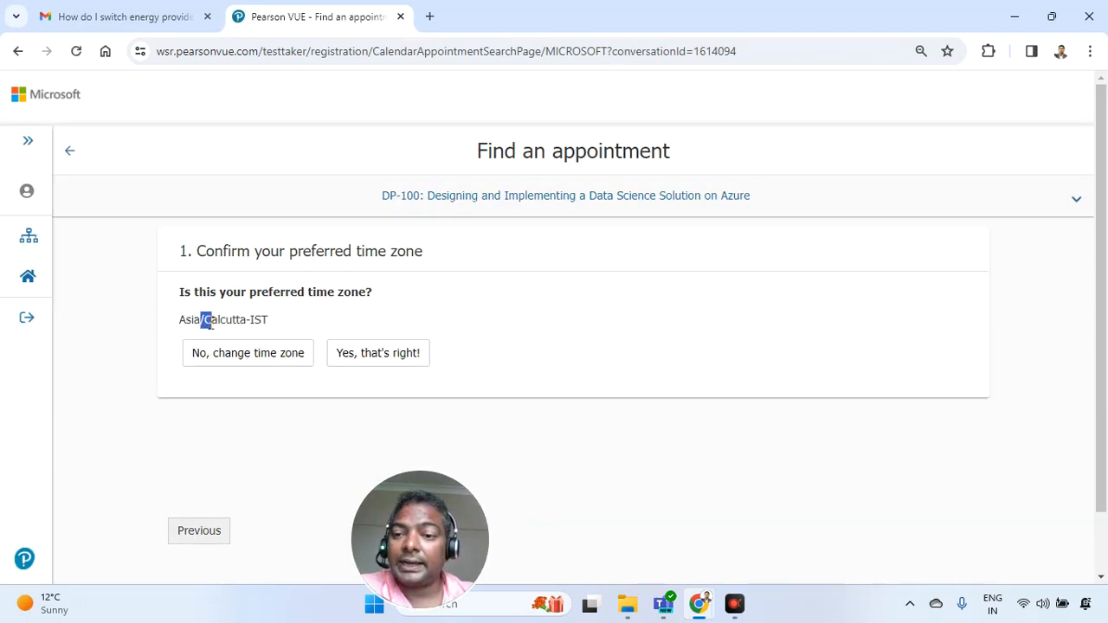
pyautogui.click(378, 353)
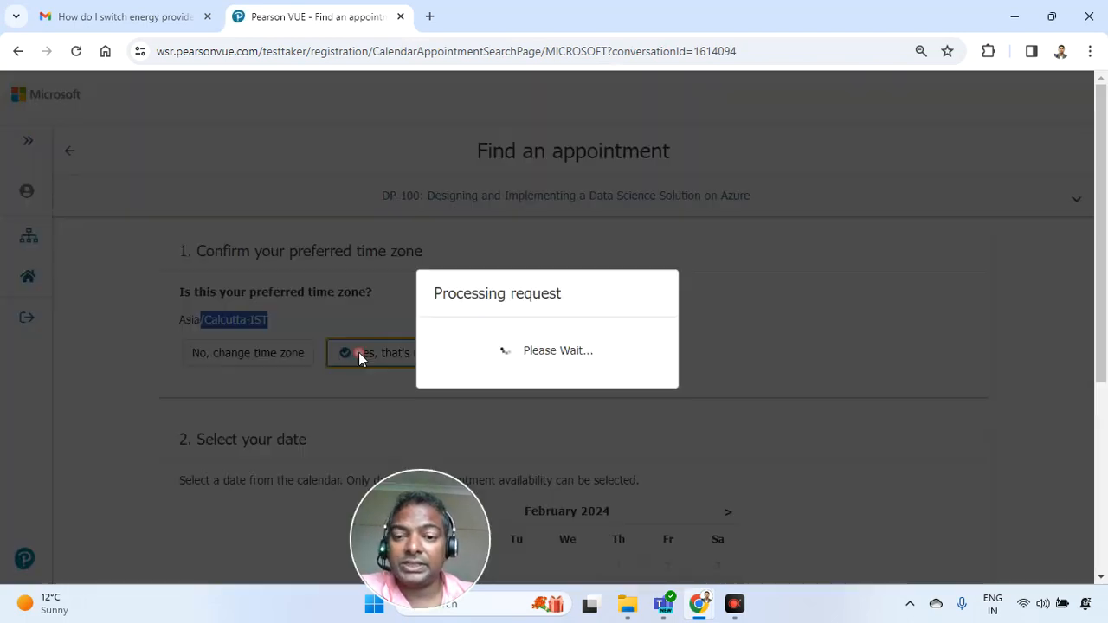
pyautogui.click(372, 353)
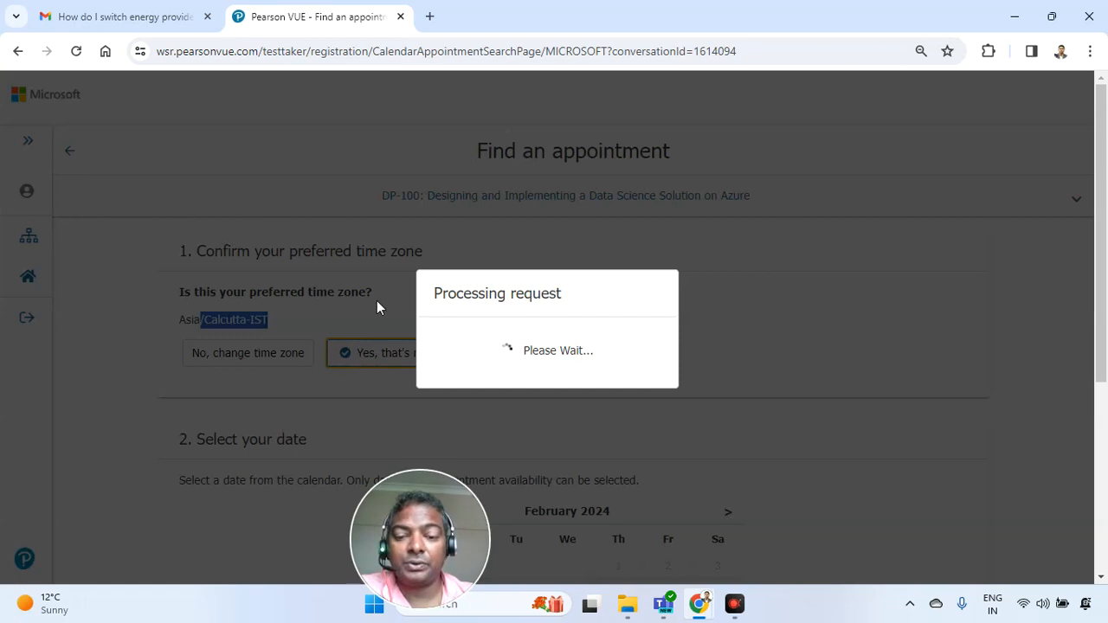
pyautogui.click(388, 353)
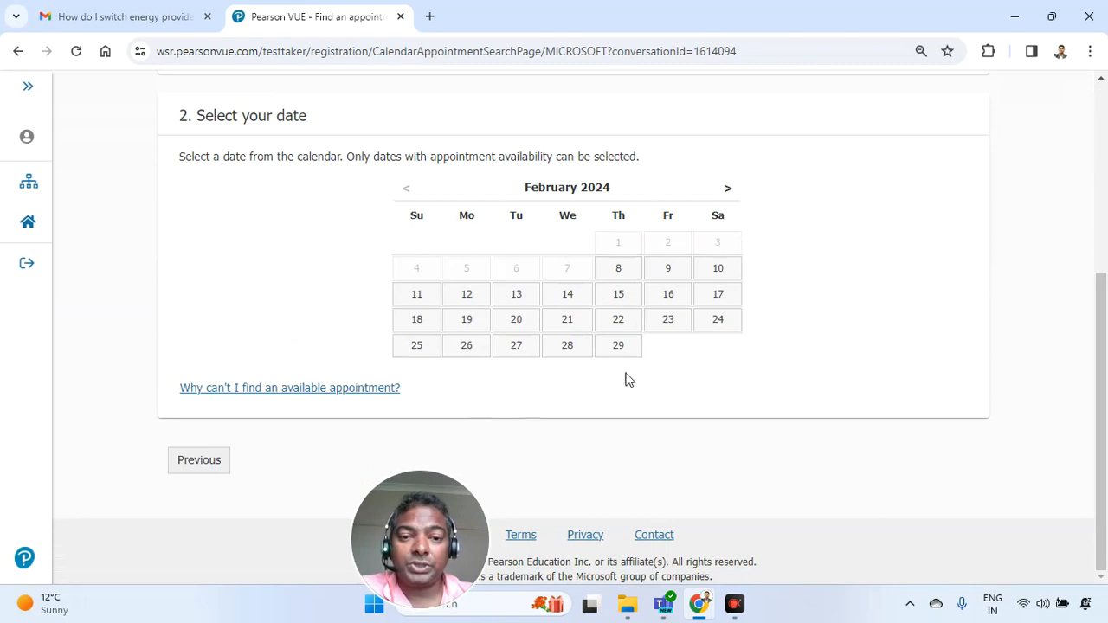
pyautogui.moveTo(567, 294)
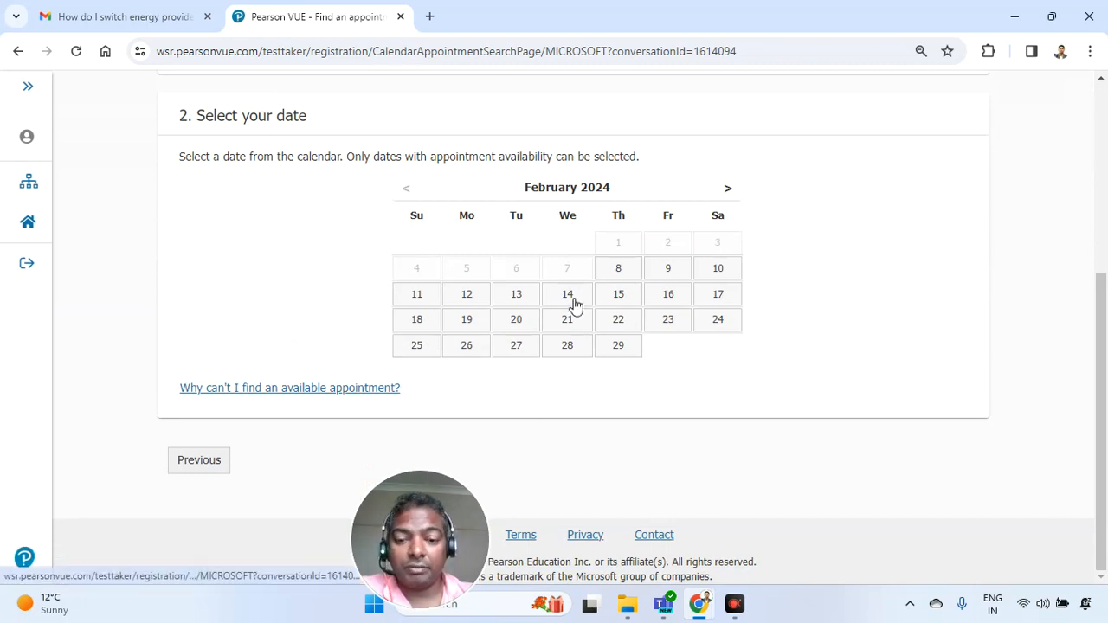
pyautogui.click(567, 293)
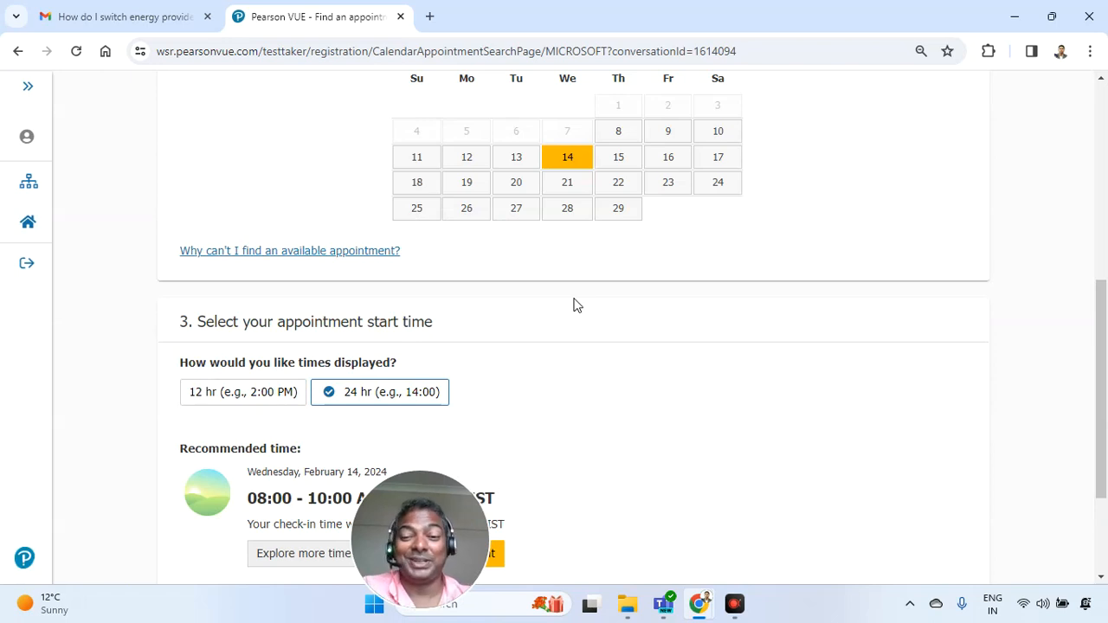
pyautogui.scroll(-3)
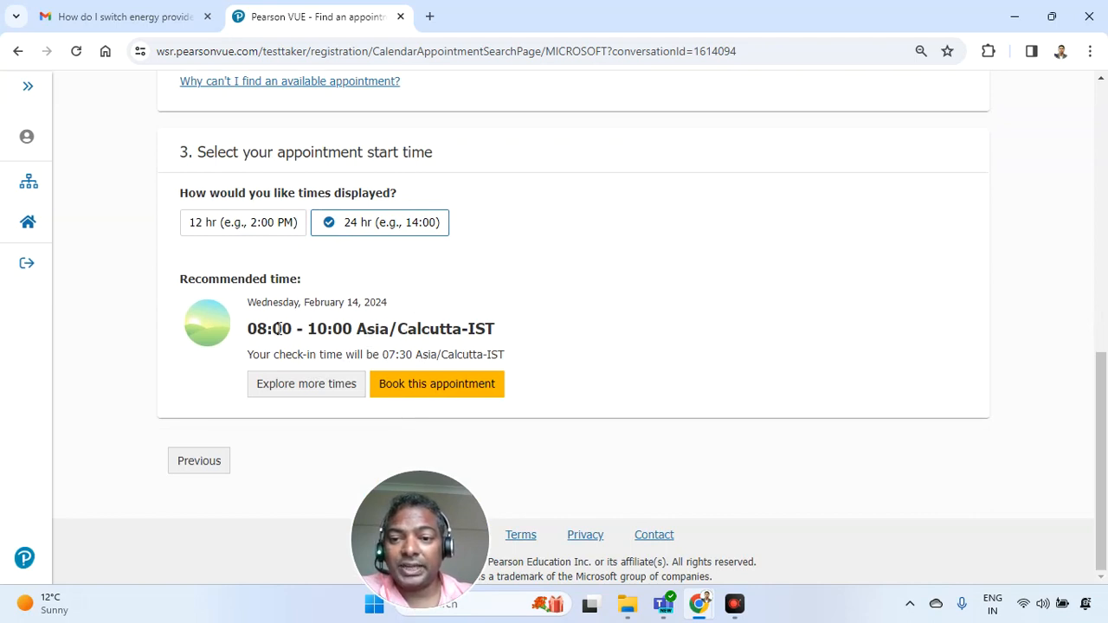
pyautogui.moveTo(310, 421)
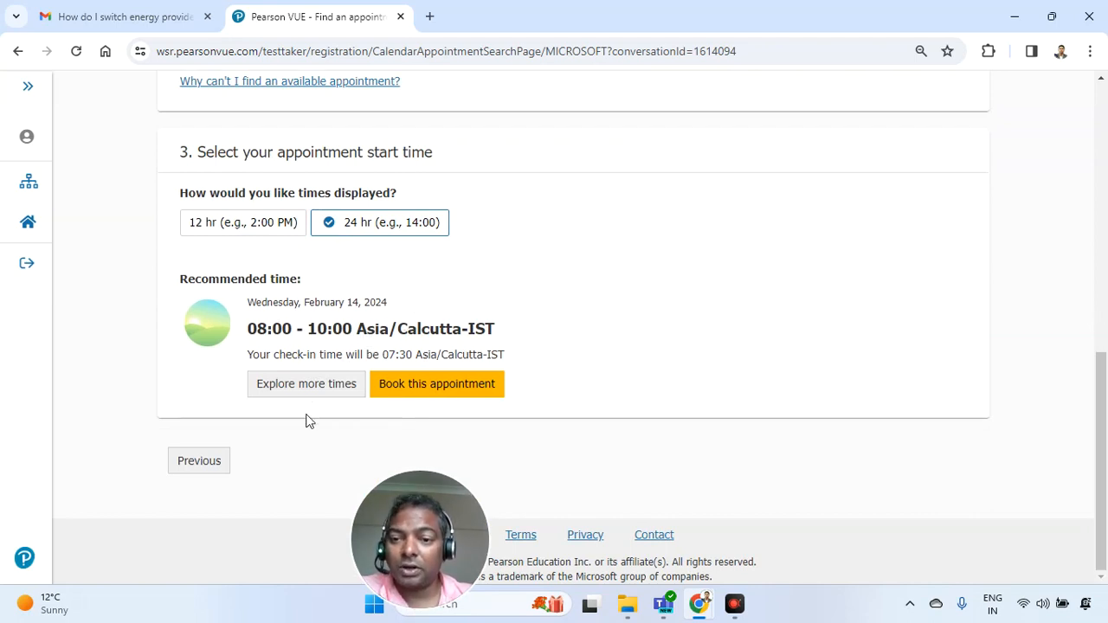
# Pick the 17:00 IST start time on 14 February and book that appointment
pyautogui.click(305, 384)
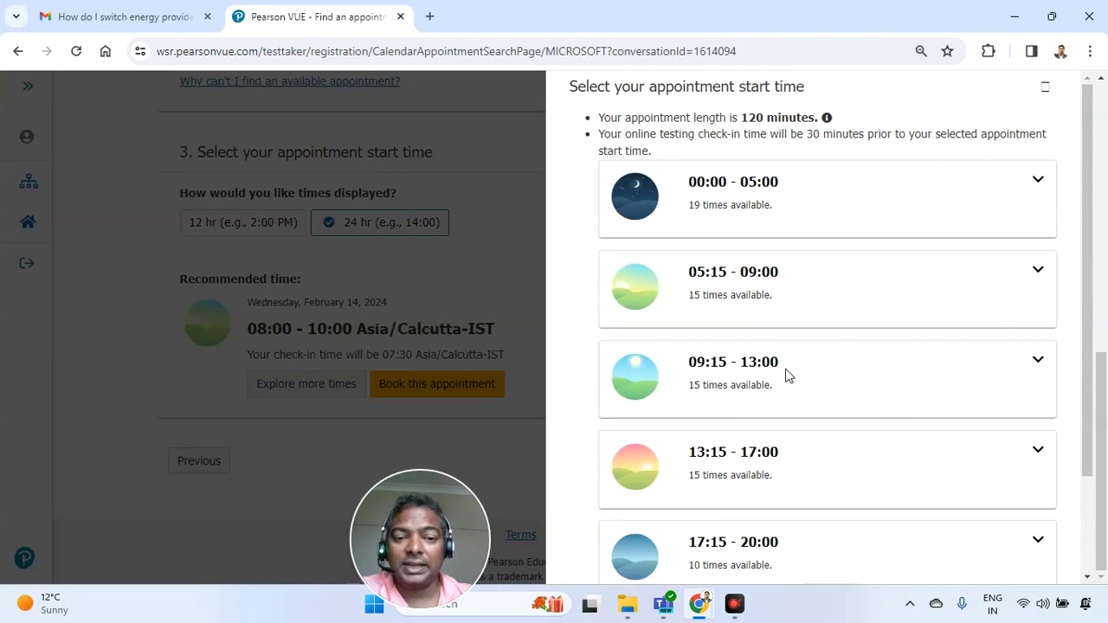
pyautogui.scroll(-3)
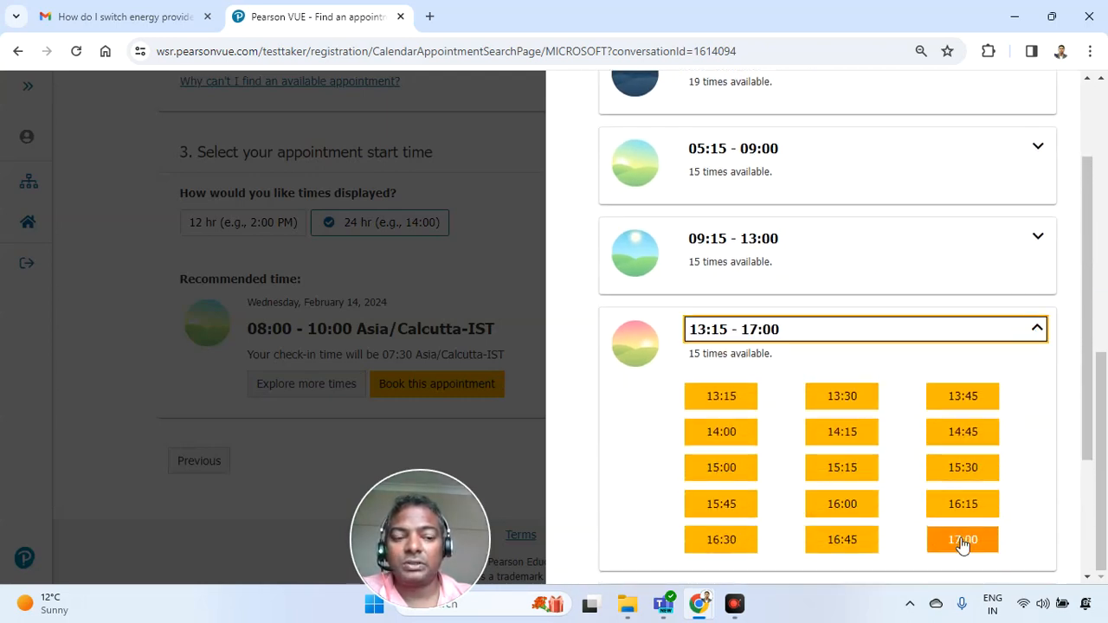
pyautogui.click(963, 540)
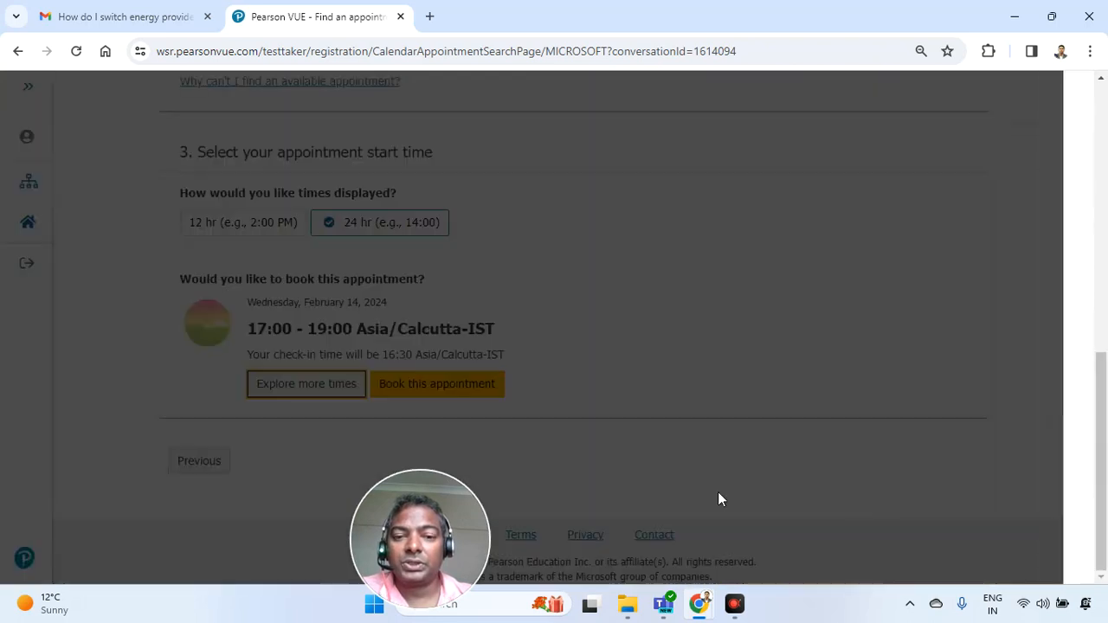
pyautogui.moveTo(437, 384)
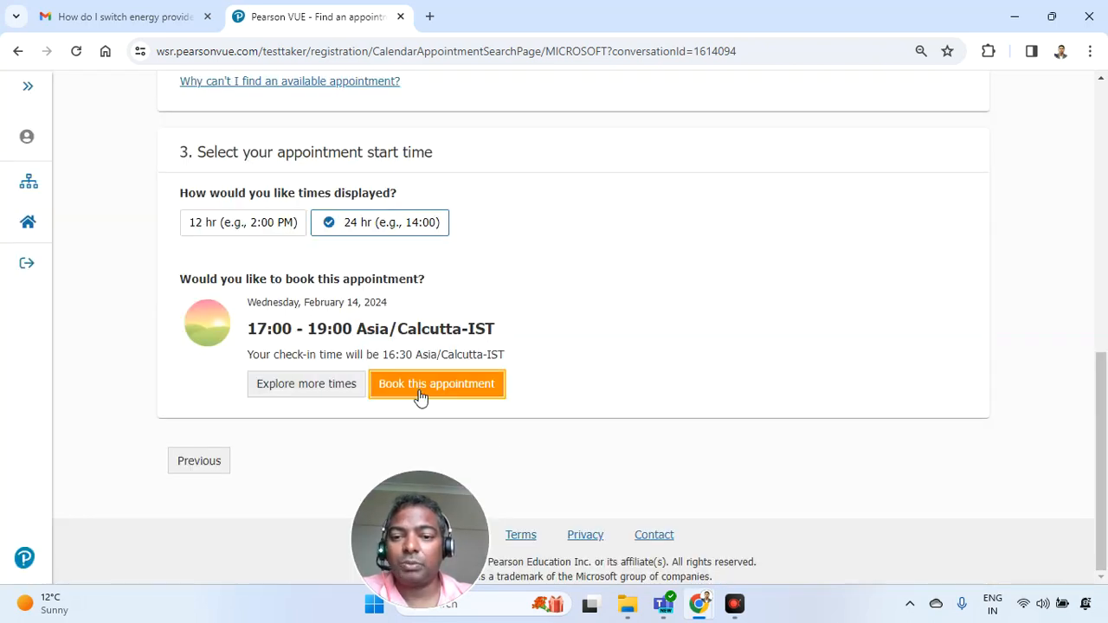
pyautogui.click(436, 383)
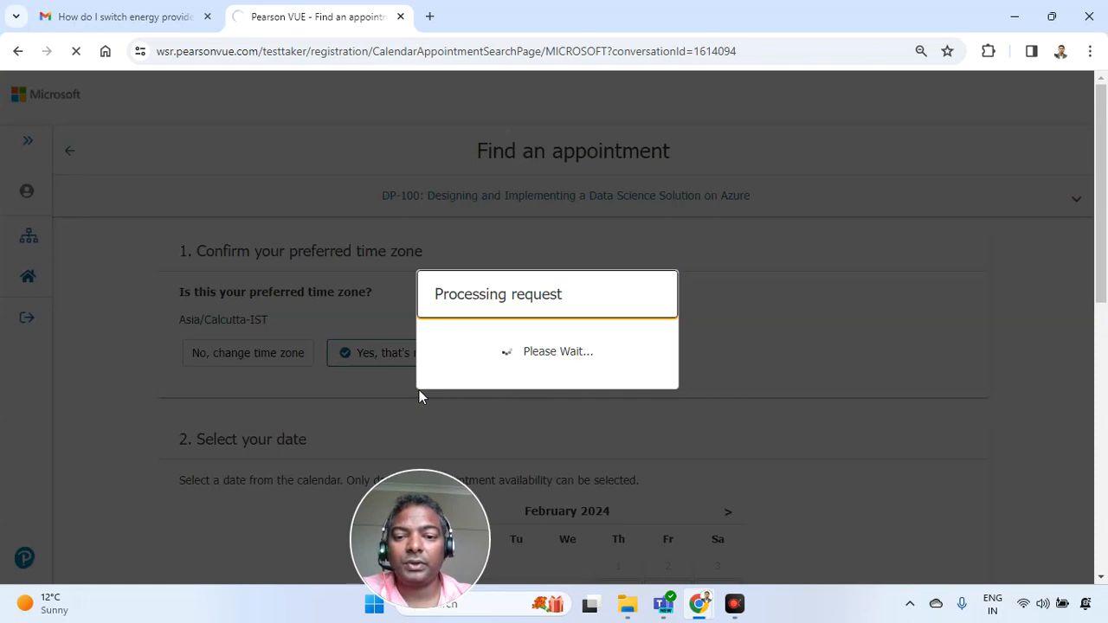
pyautogui.moveTo(400, 442)
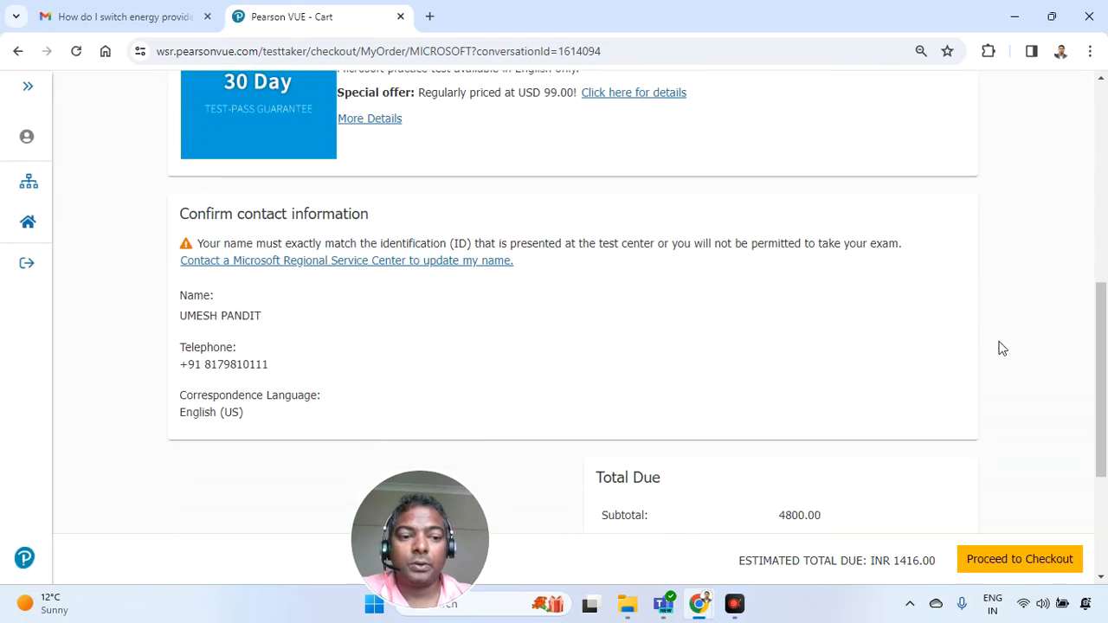
# Confirm the INR 1416.00 estimated total due and proceed to checkout
pyautogui.scroll(-3)
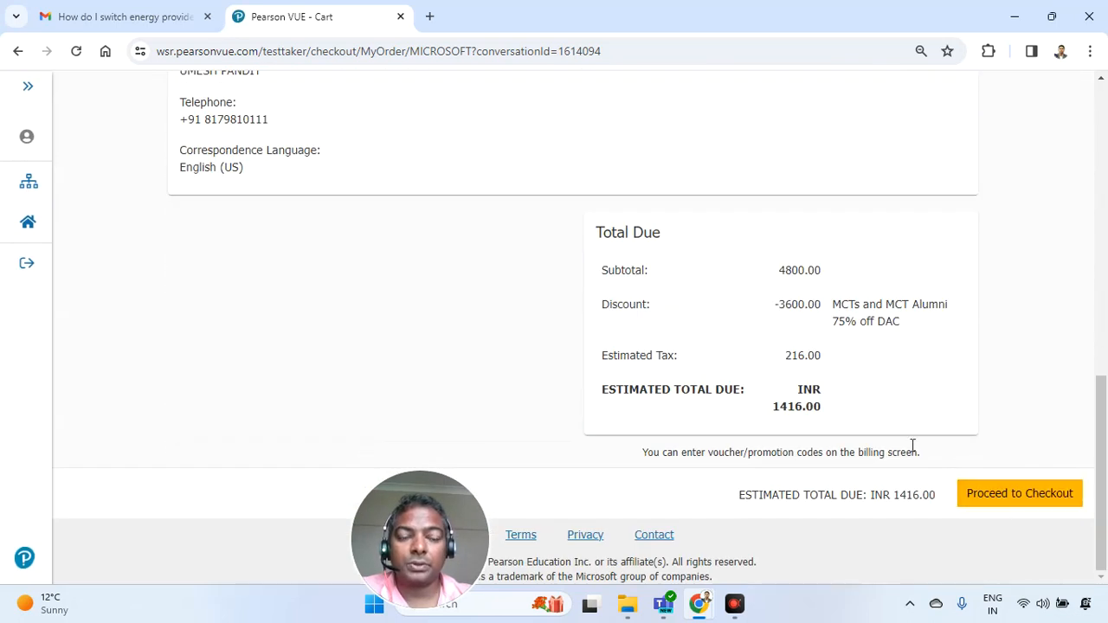
pyautogui.moveTo(773, 304); pyautogui.dragTo(901, 321)
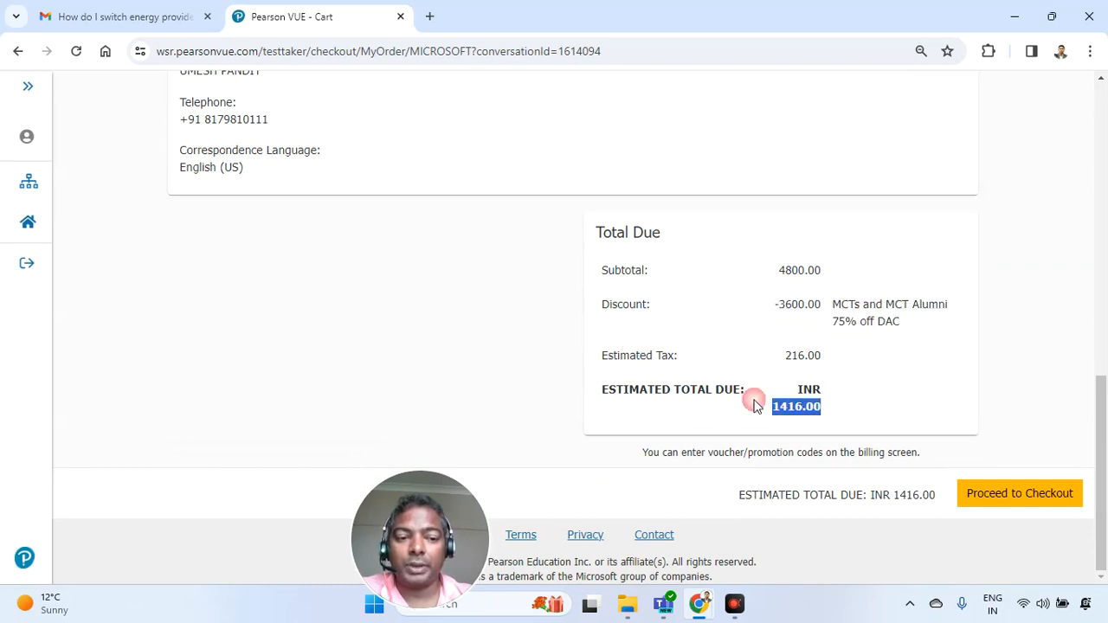
pyautogui.click(1019, 494)
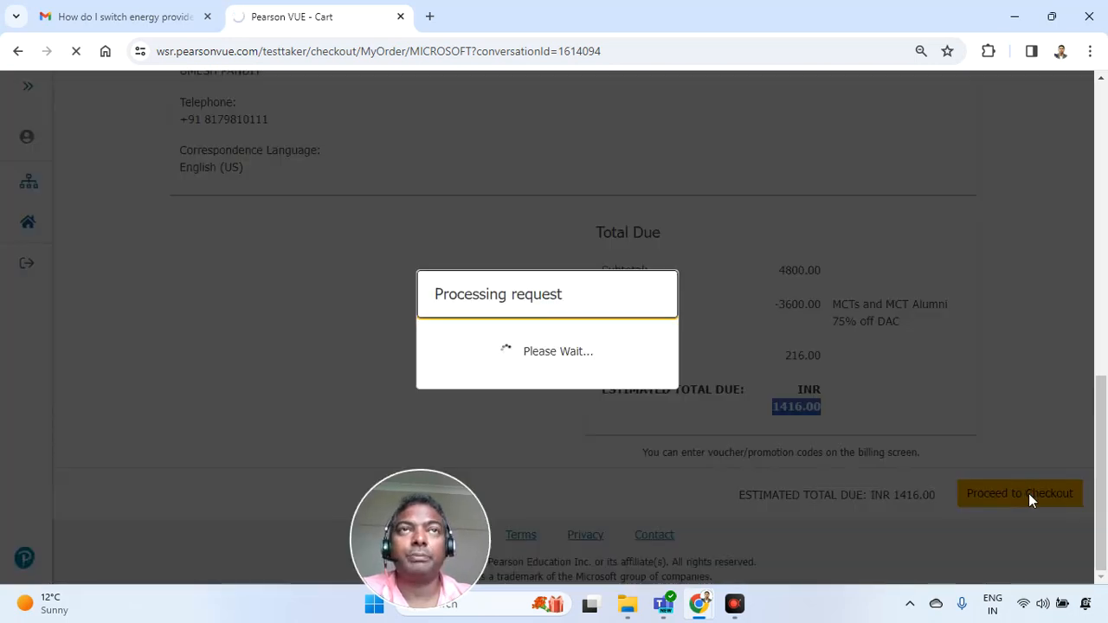
# Choose American Express as payment type and submit the prefilled billing information
pyautogui.click(1019, 494)
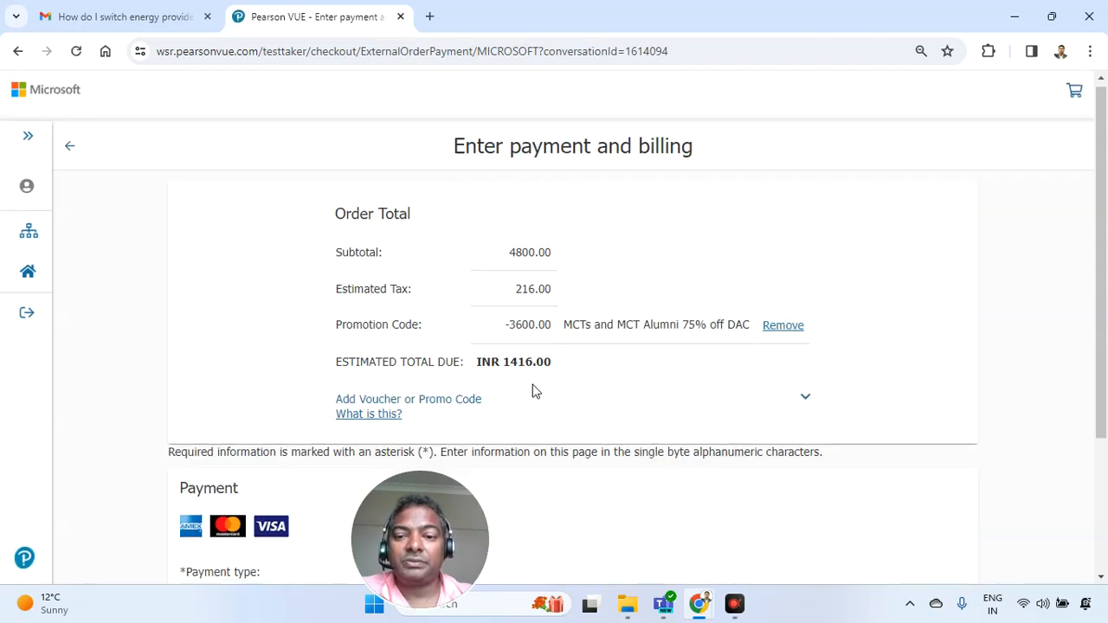
pyautogui.click(376, 404)
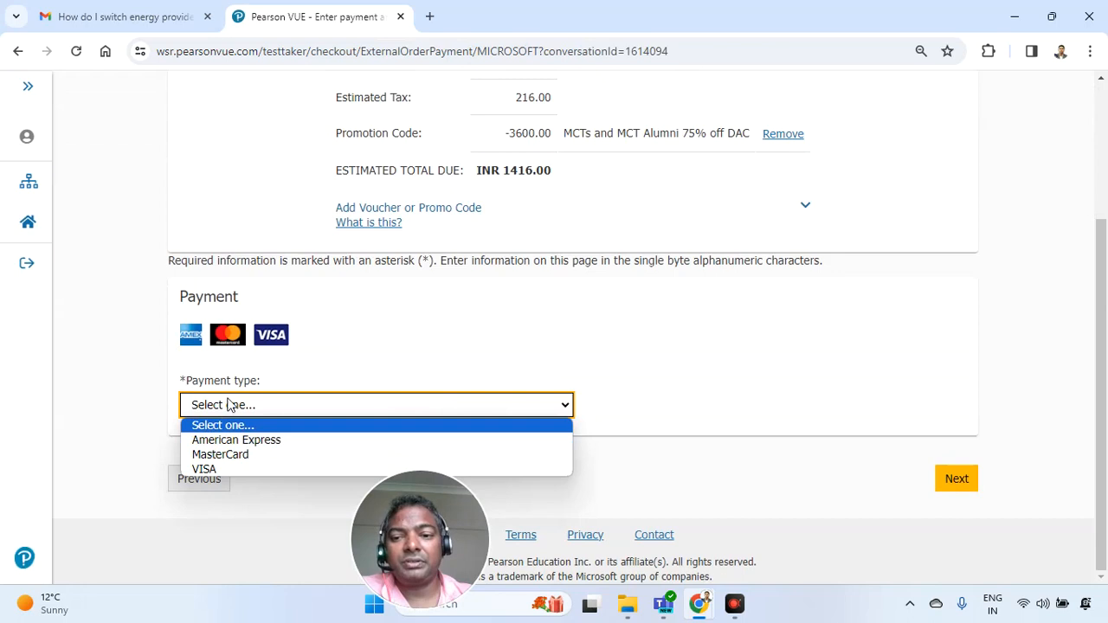
pyautogui.moveTo(220, 455)
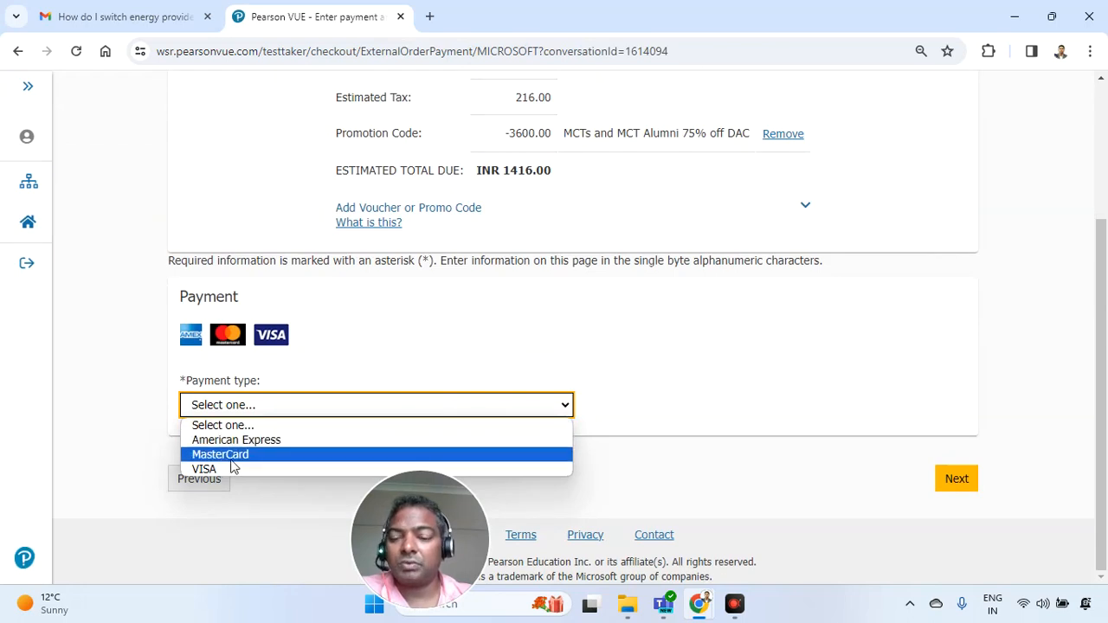
pyautogui.click(236, 440)
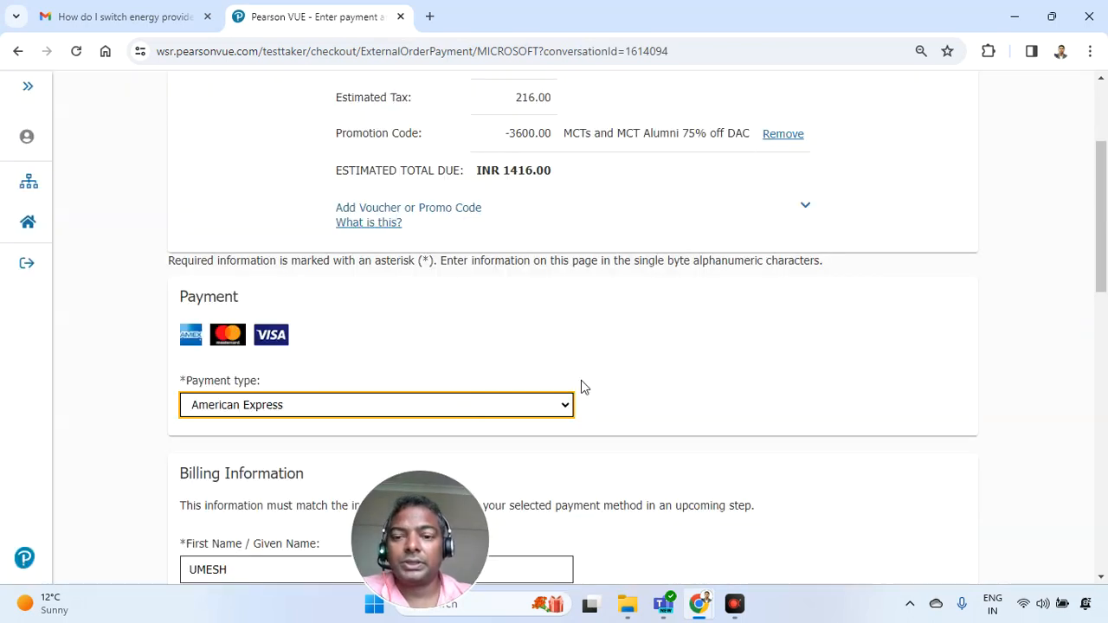
pyautogui.scroll(-3)
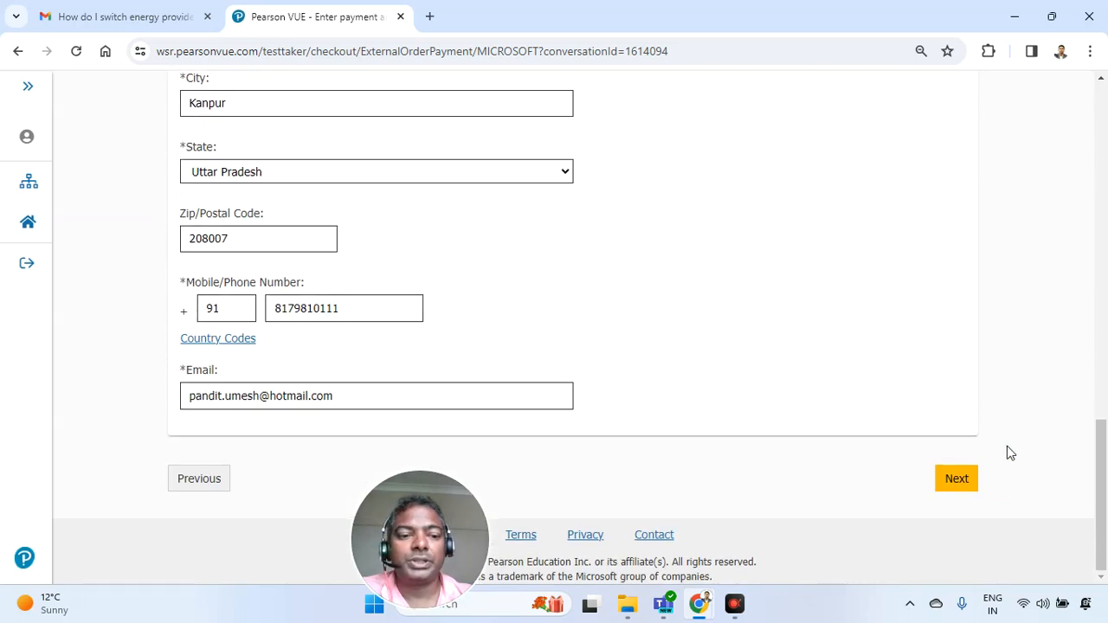
pyautogui.click(956, 478)
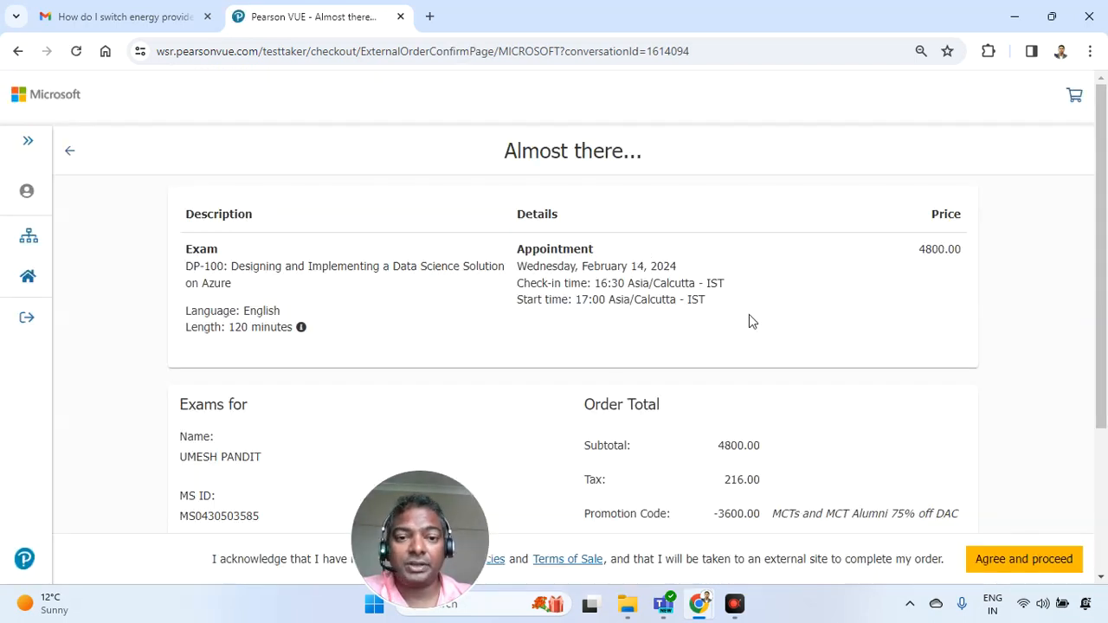
# Review the DP-100 order summary, then agree to the policies and proceed to payment
pyautogui.scroll(-3)
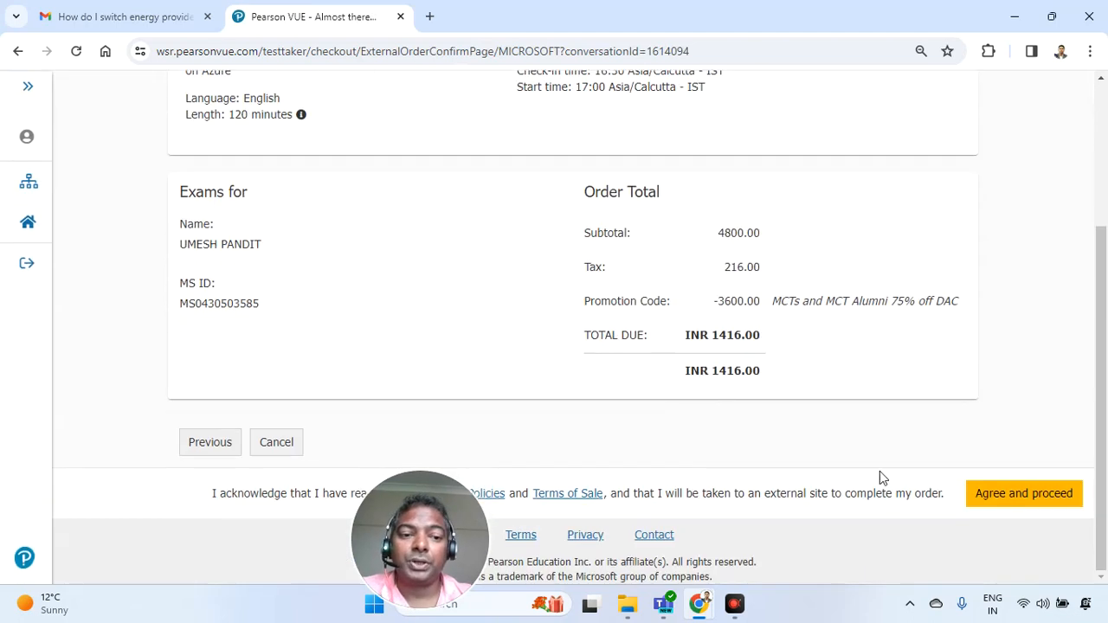
pyautogui.click(1023, 493)
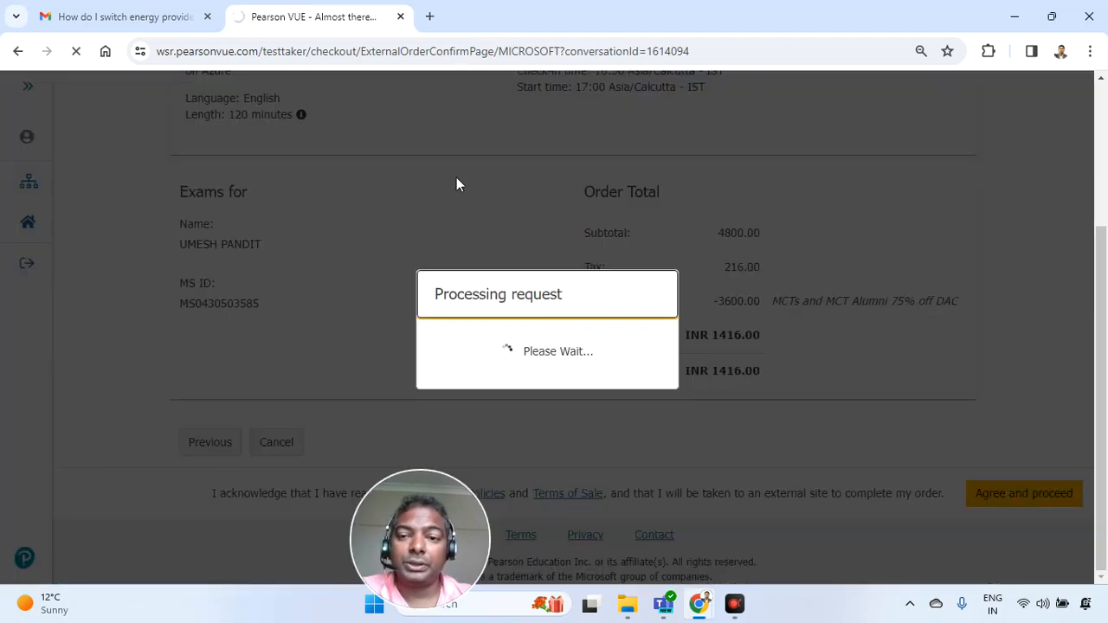
pyautogui.click(1024, 493)
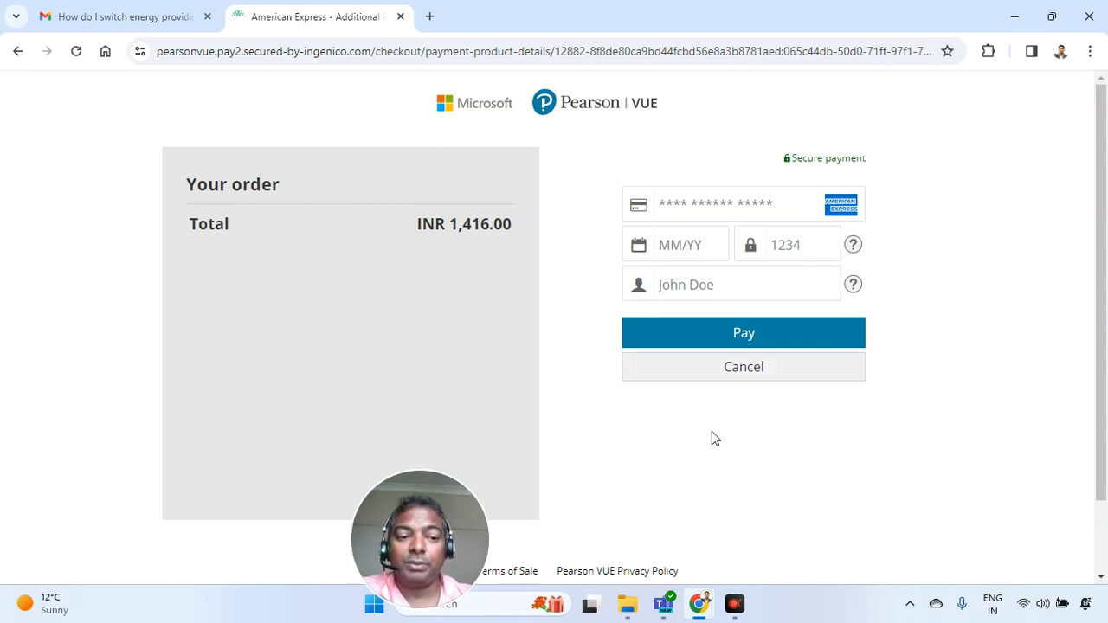
pyautogui.moveTo(709, 273)
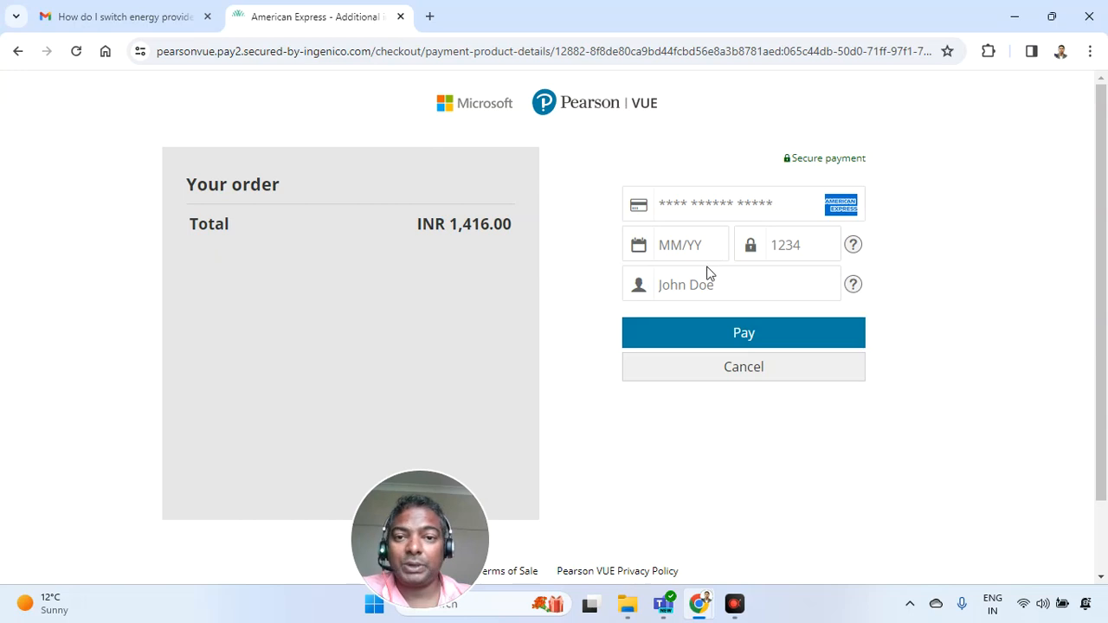
pyautogui.moveTo(688, 372)
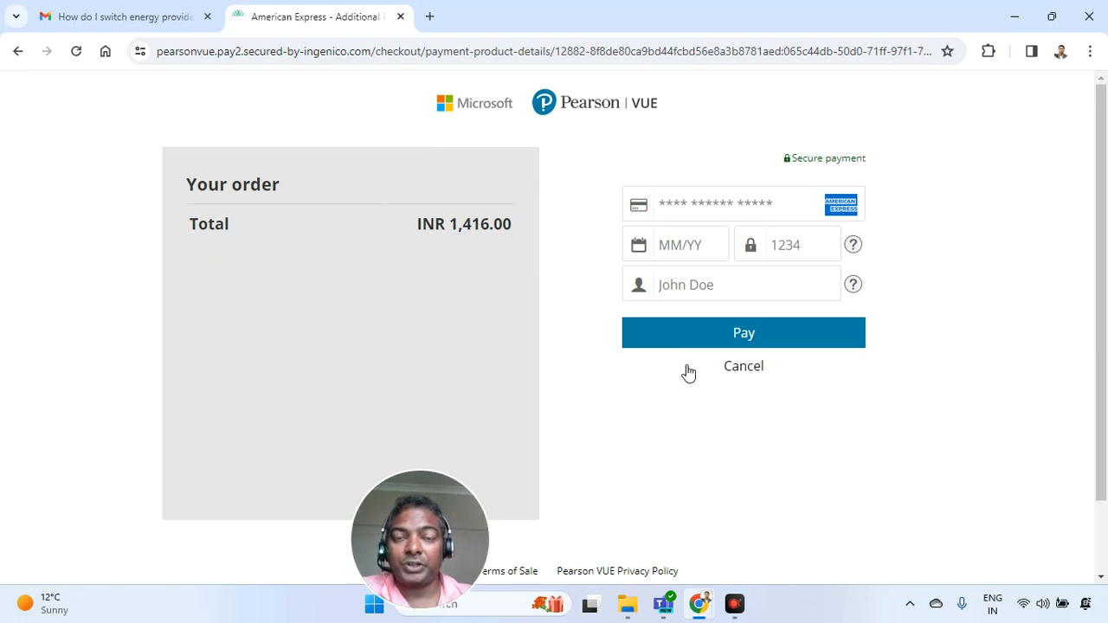